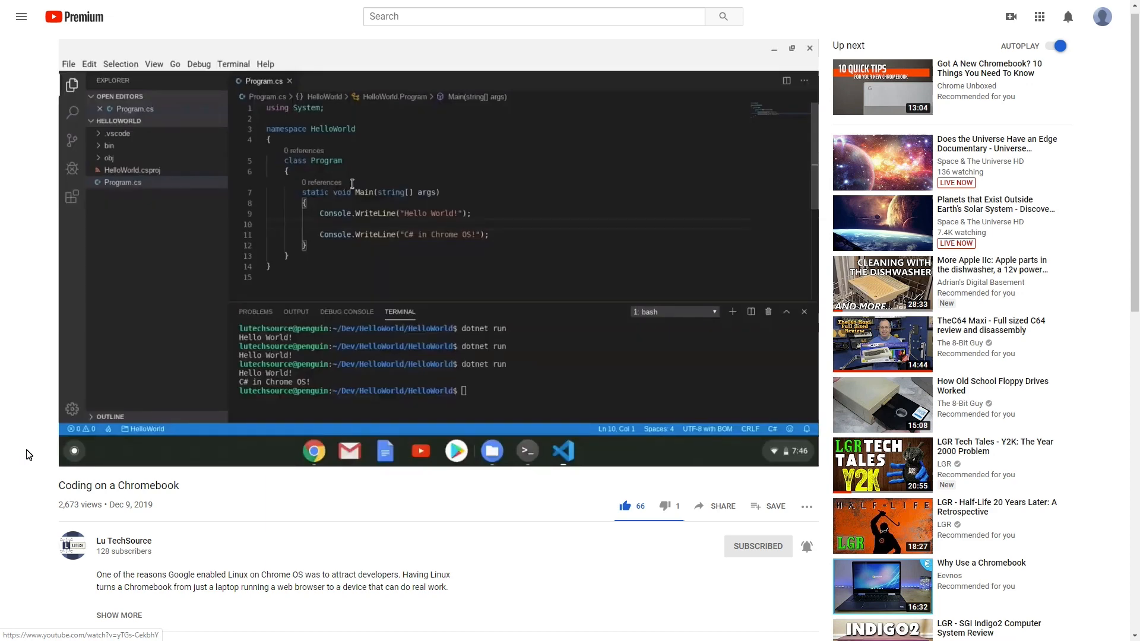
{"action": "mouse_move", "coordinate": [697, 256]}
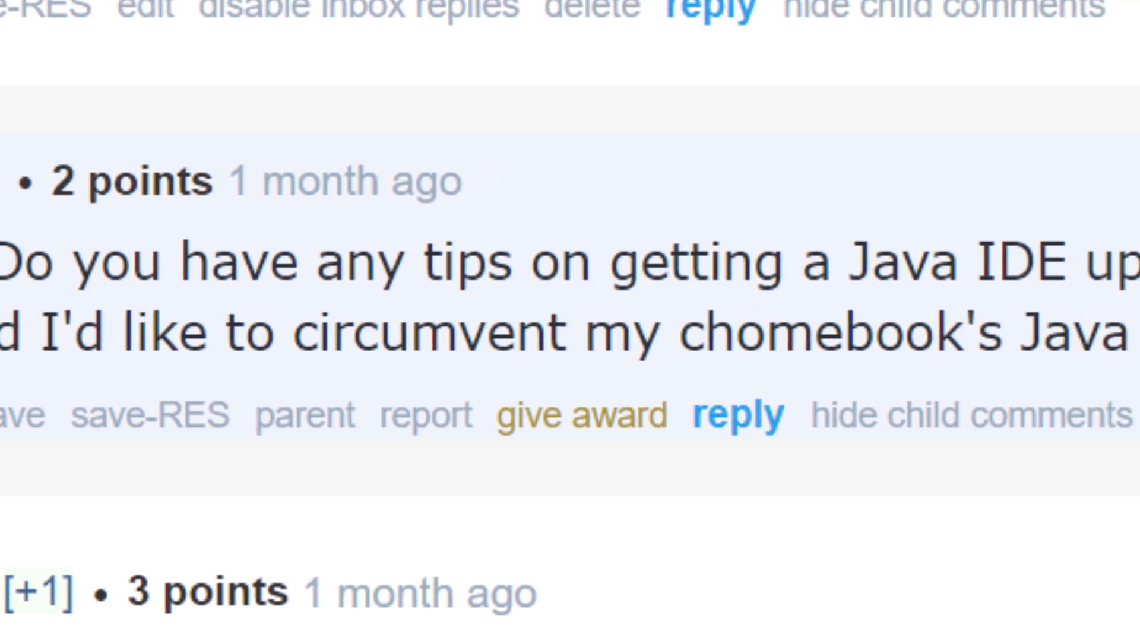
Upgrade the installed Linux packages with sudo apt-get upgrade after refreshing the package lists
{"action": "scroll", "scroll_direction": "right", "scroll_amount": 3}
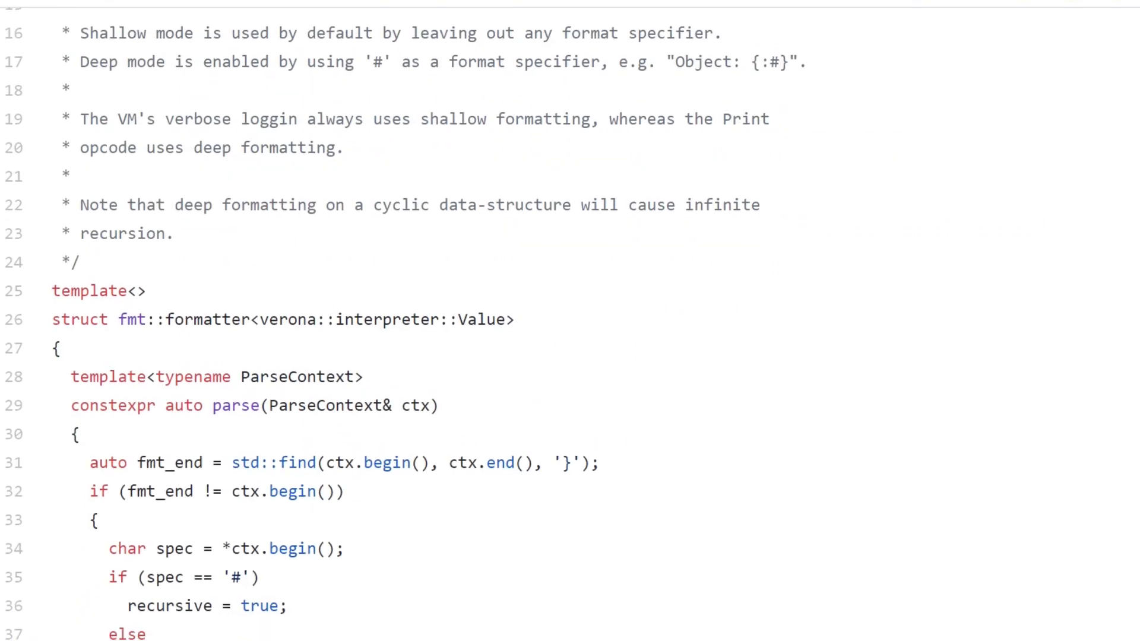
{"action": "scroll", "scroll_direction": "down", "scroll_amount": 3}
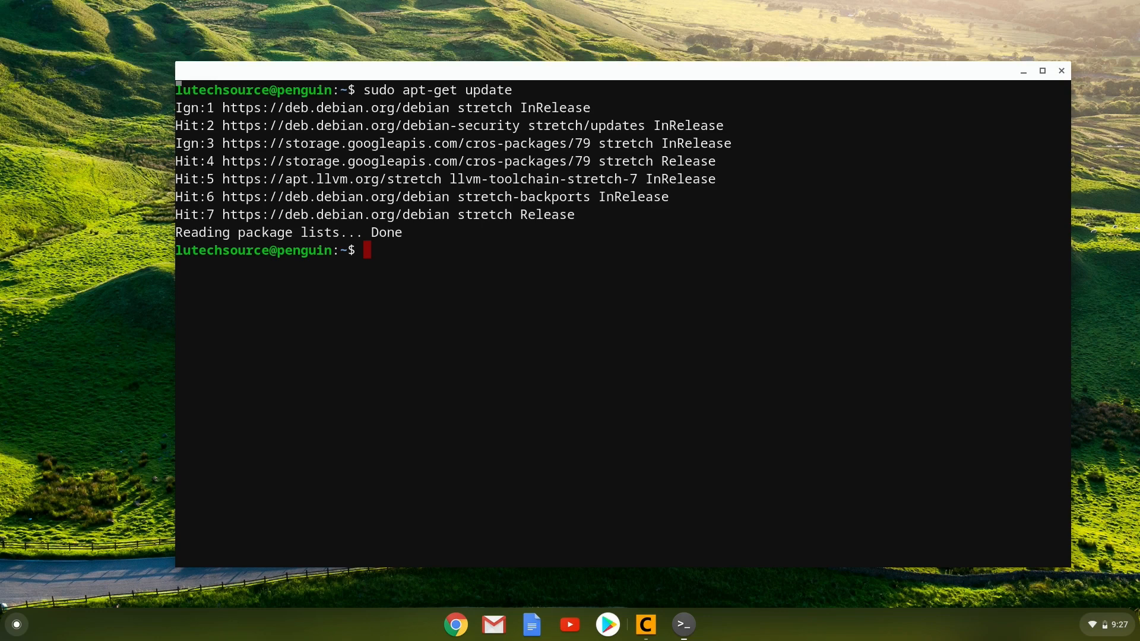
{"action": "type", "text": "sudo apt-get upgrade"}
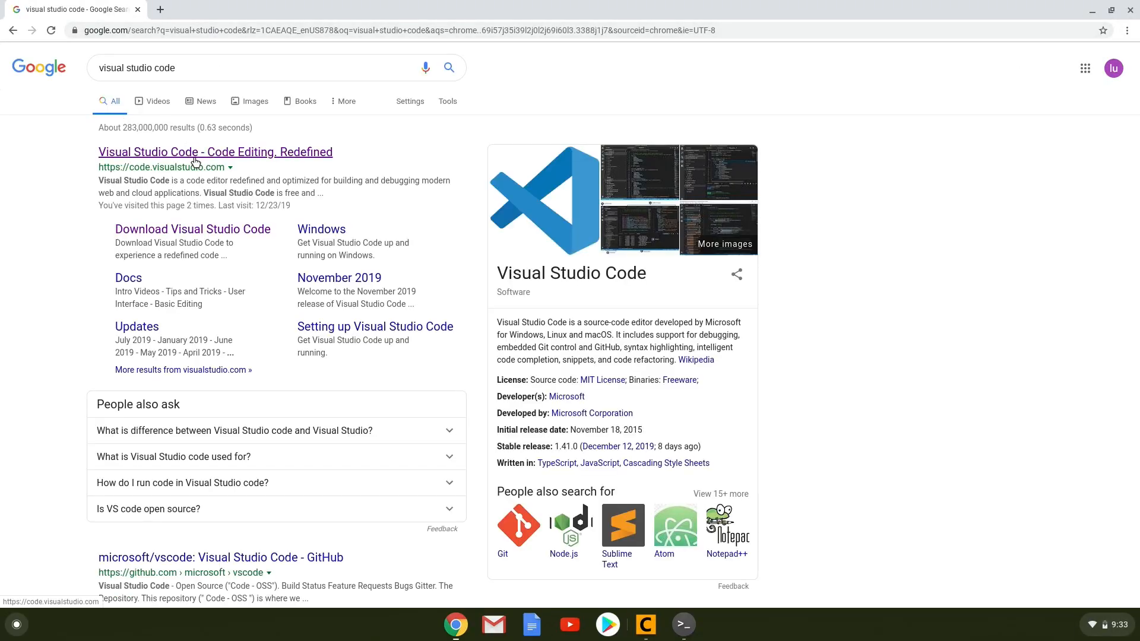
Open code.visualstudio.com from the search results and download the .deb installer
{"action": "left_click", "coordinate": [215, 152]}
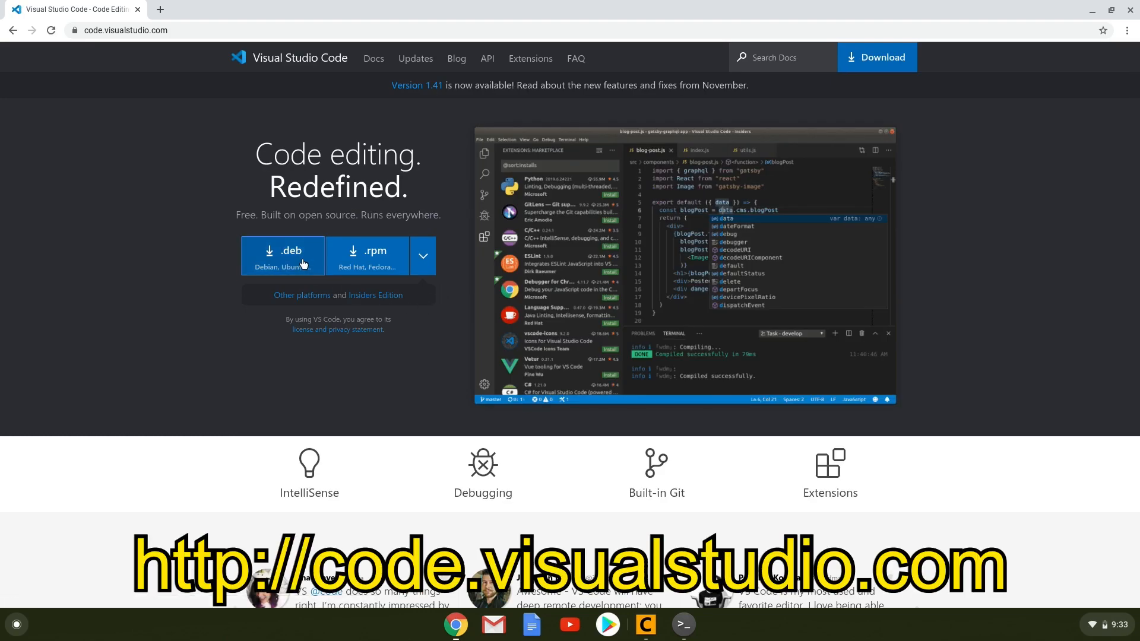
{"action": "left_click", "coordinate": [283, 256]}
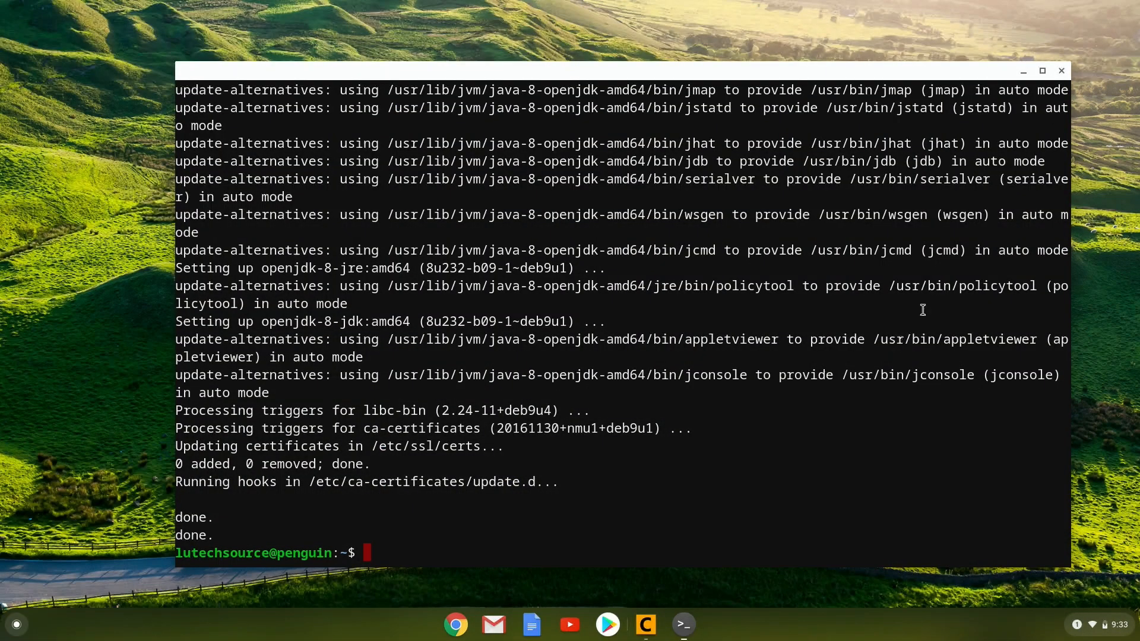
Install the Visual Studio Code .deb from Downloads using Files' Install with Linux option
{"action": "left_click", "coordinate": [16, 624]}
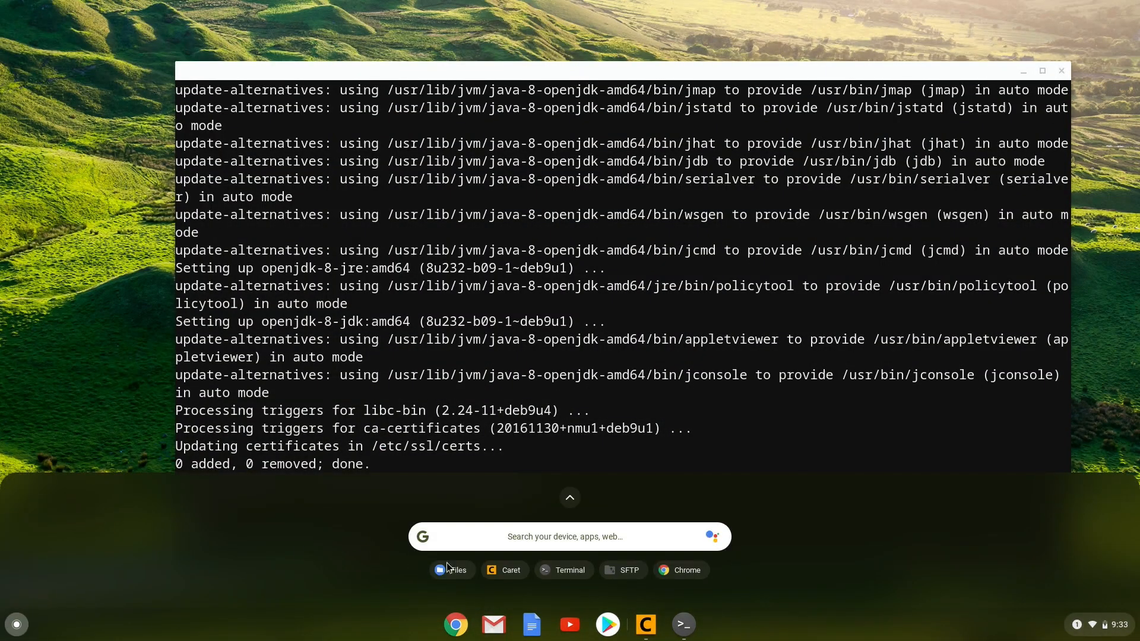
{"action": "left_click", "coordinate": [453, 570]}
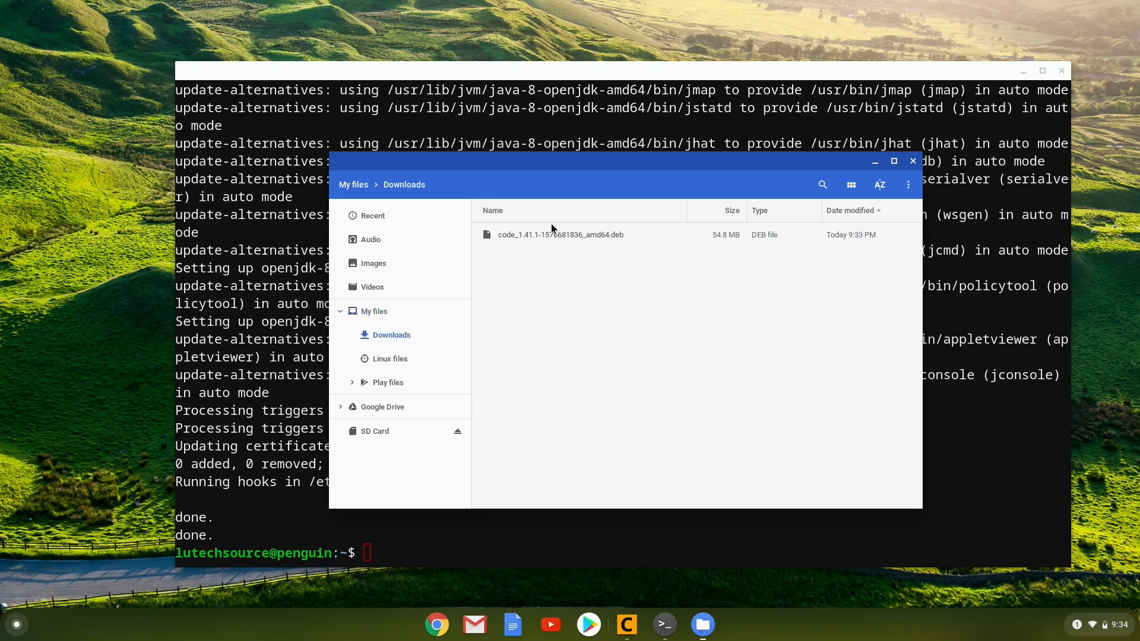
{"action": "right_click", "coordinate": [559, 234]}
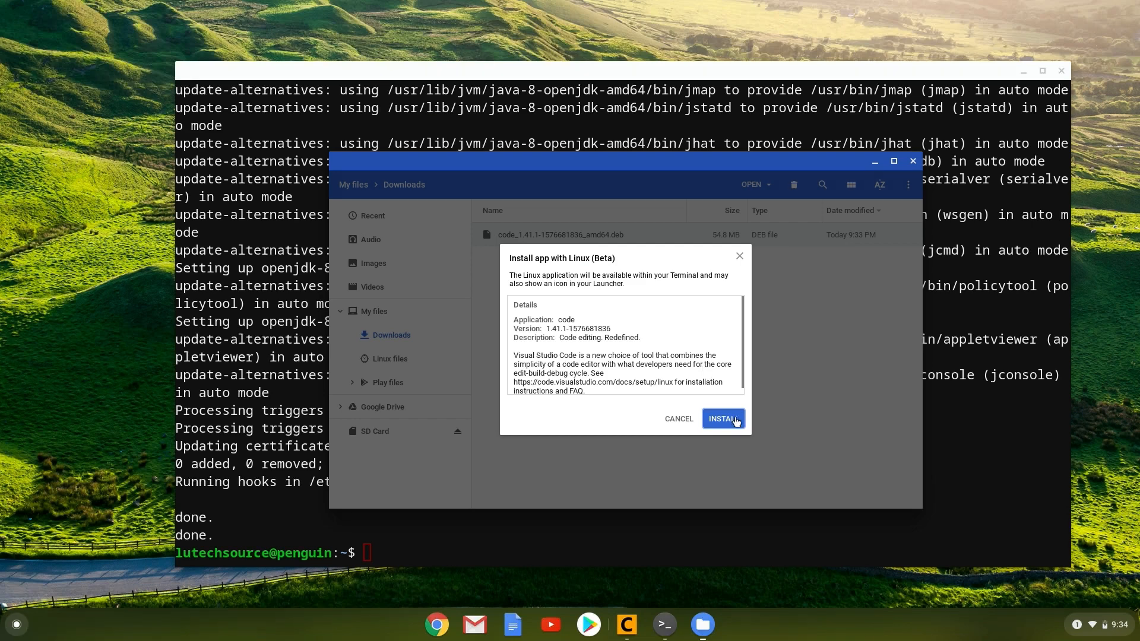
{"action": "left_click", "coordinate": [721, 418]}
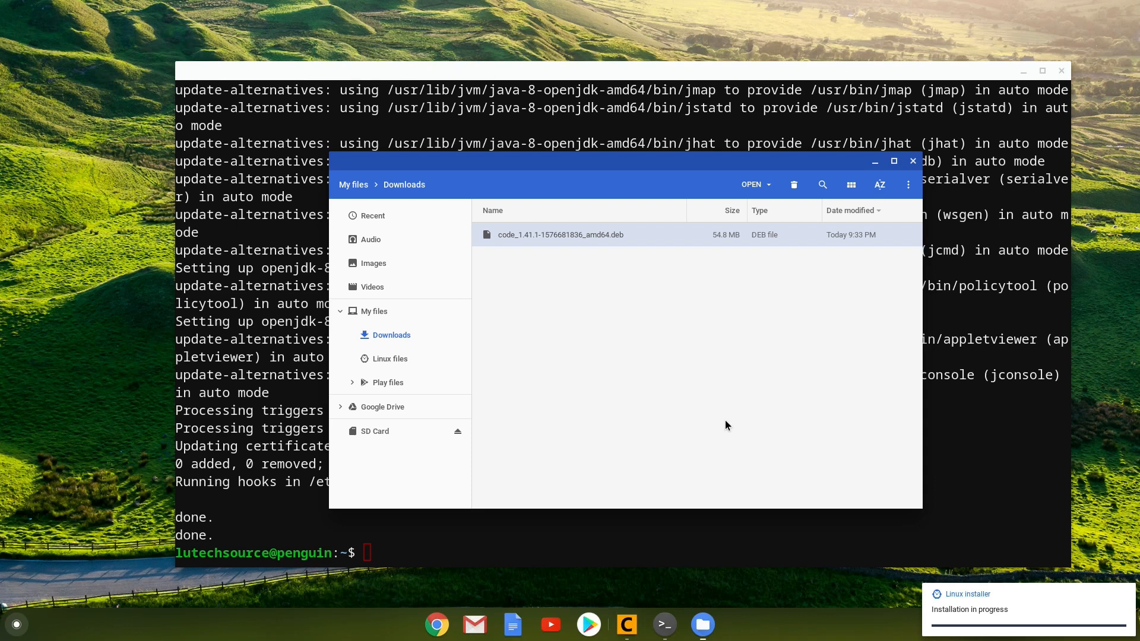
{"action": "mouse_move", "coordinate": [1017, 619]}
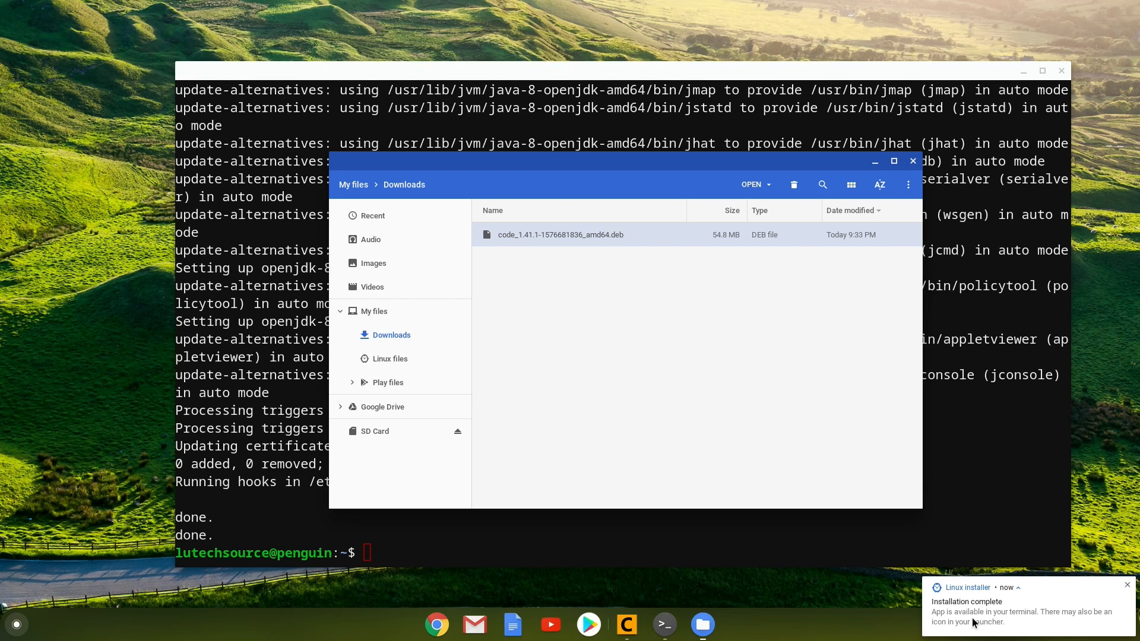
{"action": "left_click", "coordinate": [16, 624]}
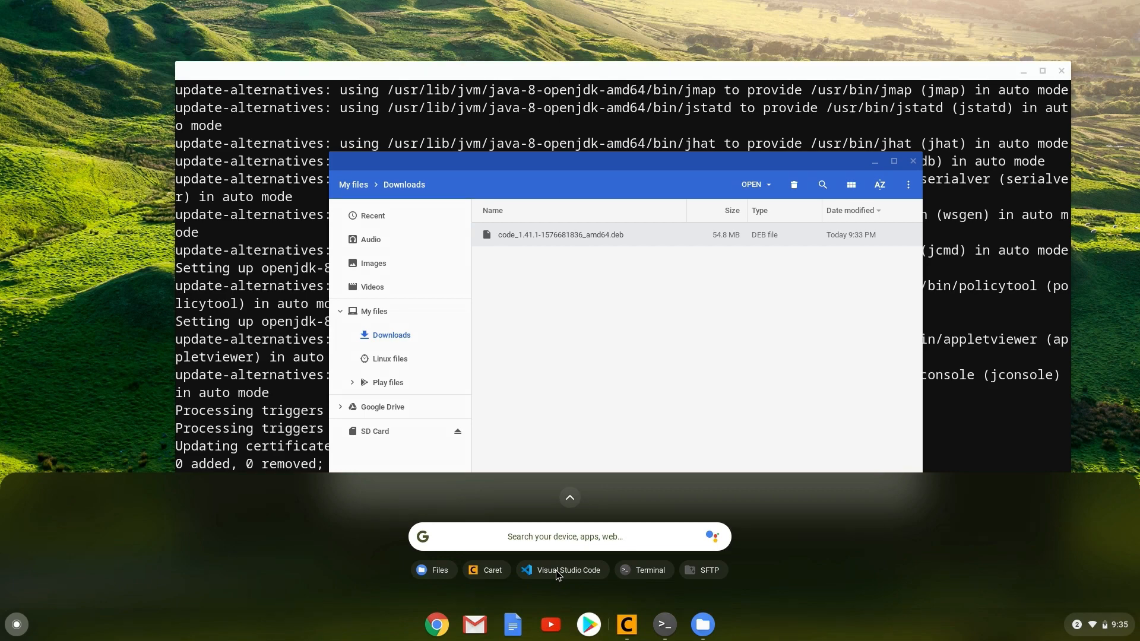
Launch and maximize VS Code, then install Microsoft's Java Extension Pack from Extensions
{"action": "left_click", "coordinate": [569, 570]}
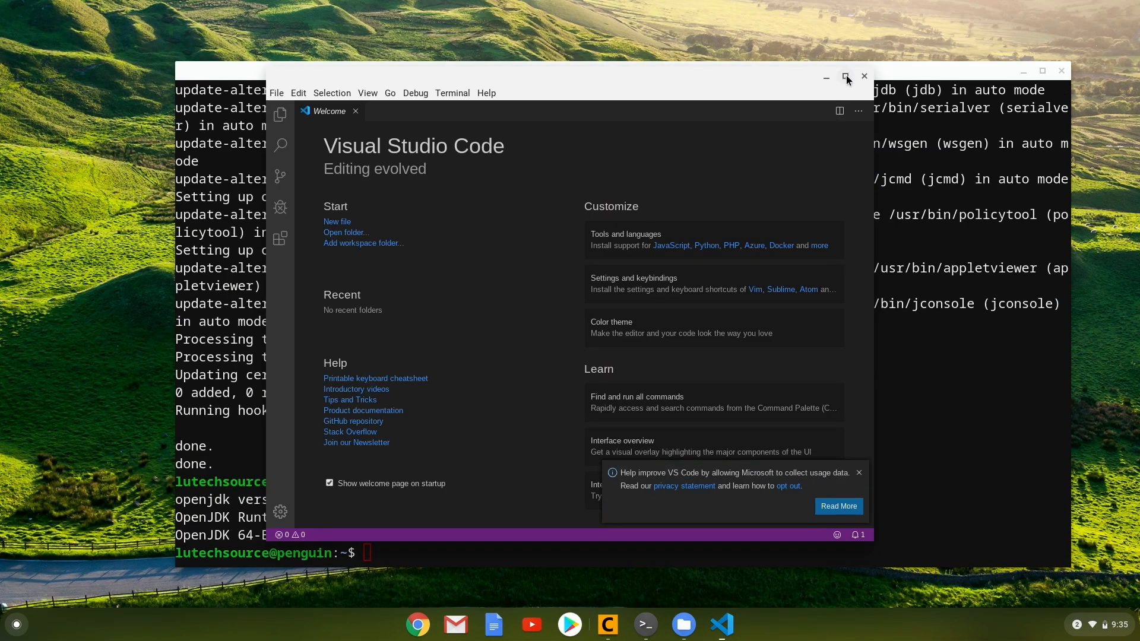
{"action": "left_click", "coordinate": [844, 78]}
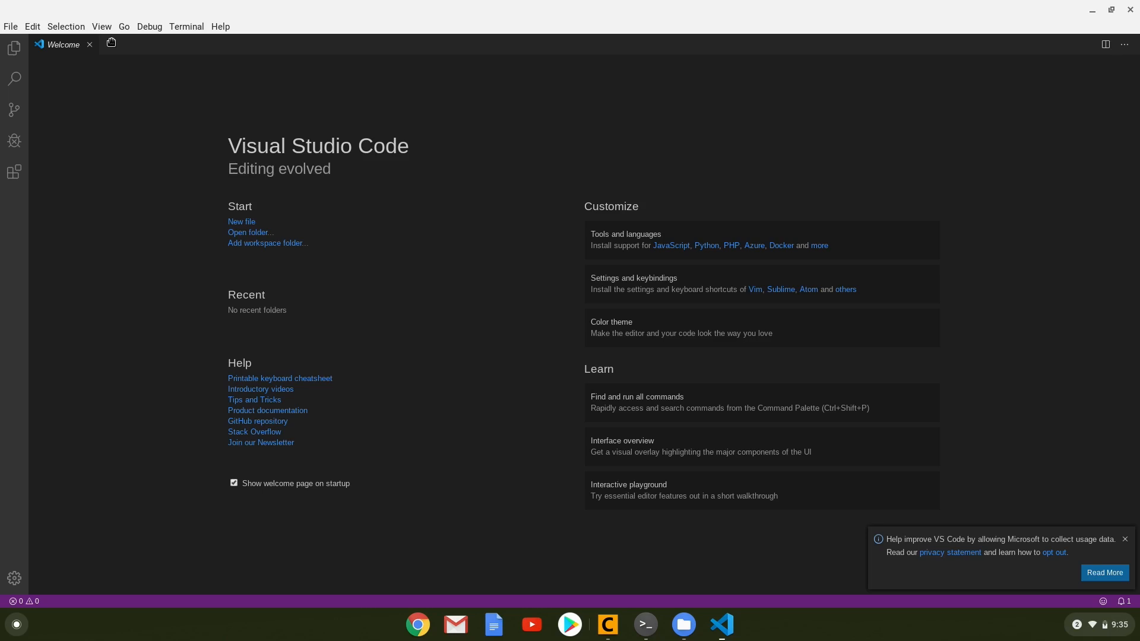
{"action": "left_click", "coordinate": [101, 27]}
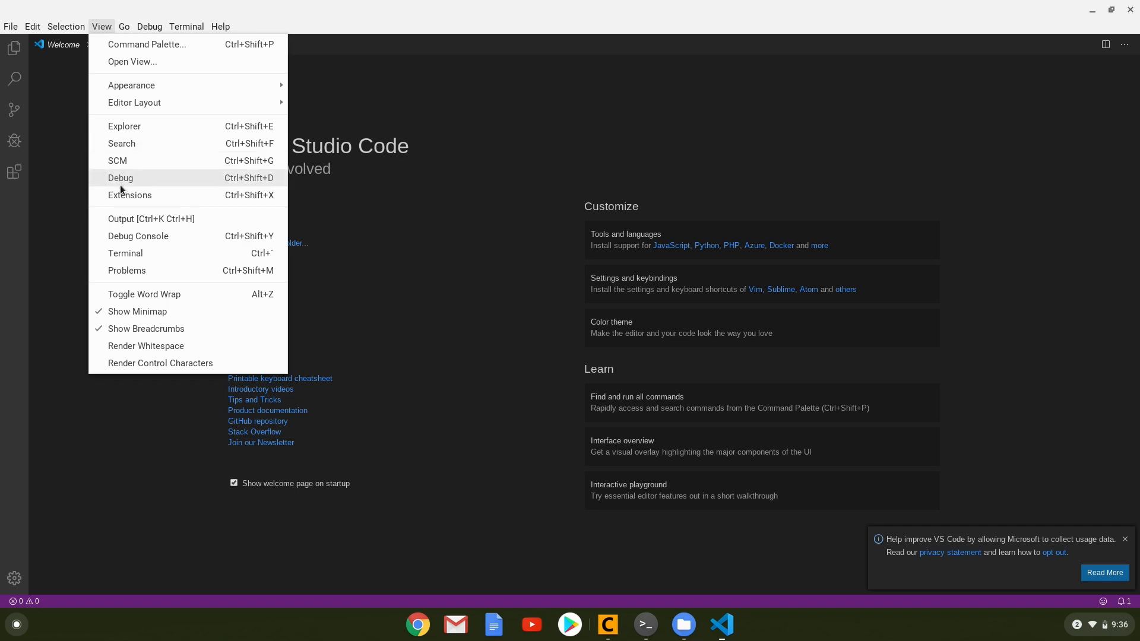
{"action": "left_click", "coordinate": [129, 194]}
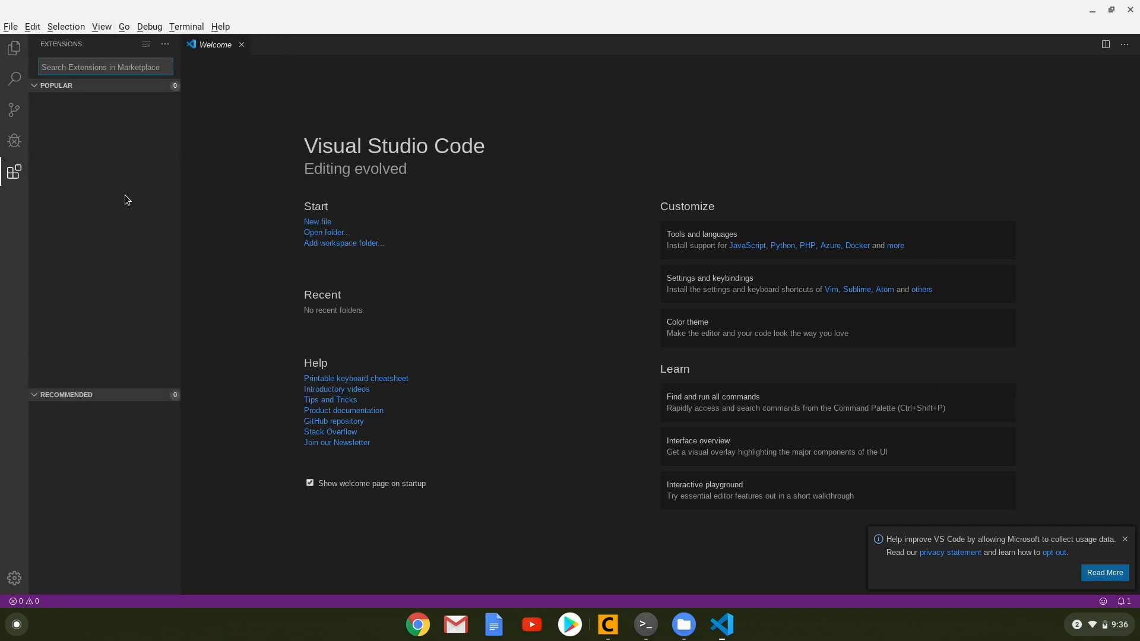
{"action": "type", "text": "java extension pack"}
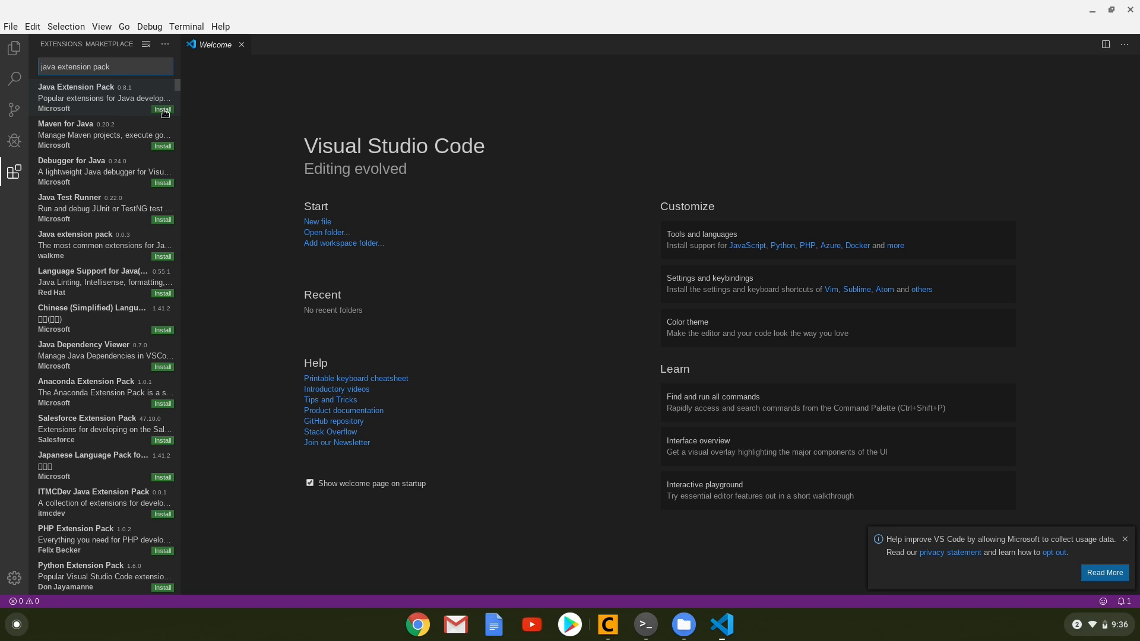
{"action": "left_click", "coordinate": [162, 110]}
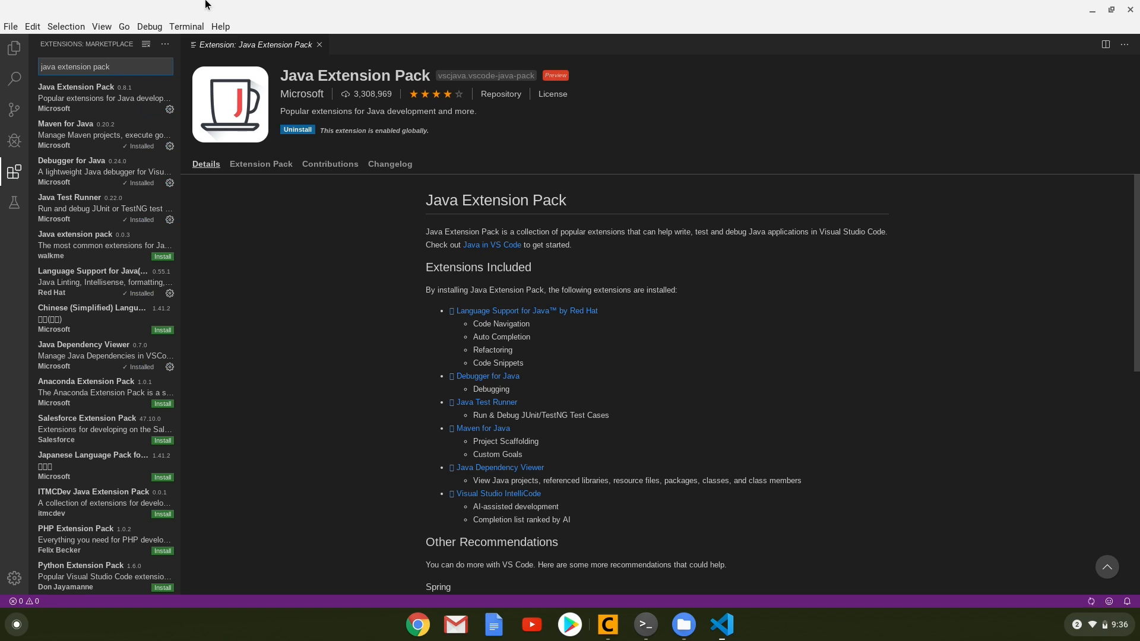
{"action": "left_click", "coordinate": [319, 45]}
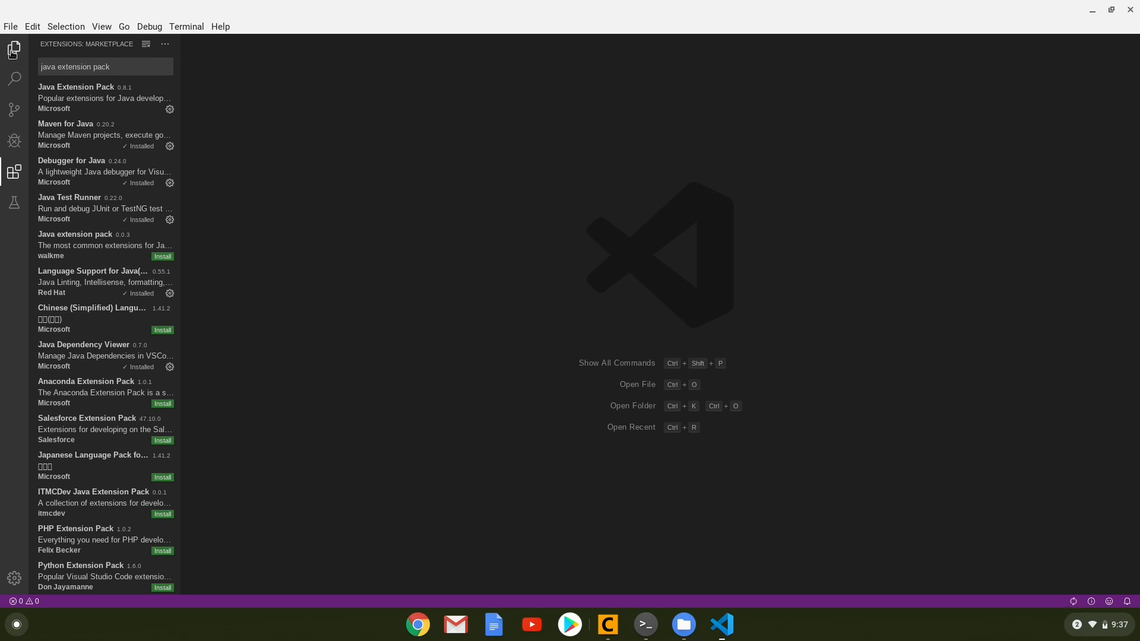
Create a HelloWorld folder in Home through Open Folder and open it as the workspace
{"action": "left_click", "coordinate": [14, 47]}
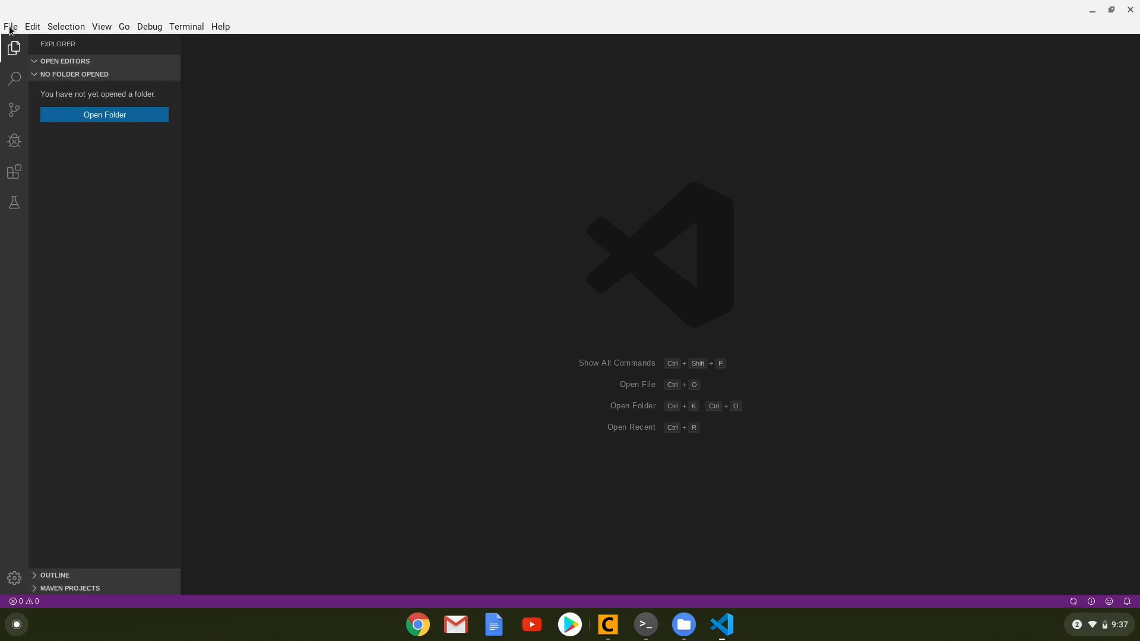
{"action": "mouse_move", "coordinate": [57, 107]}
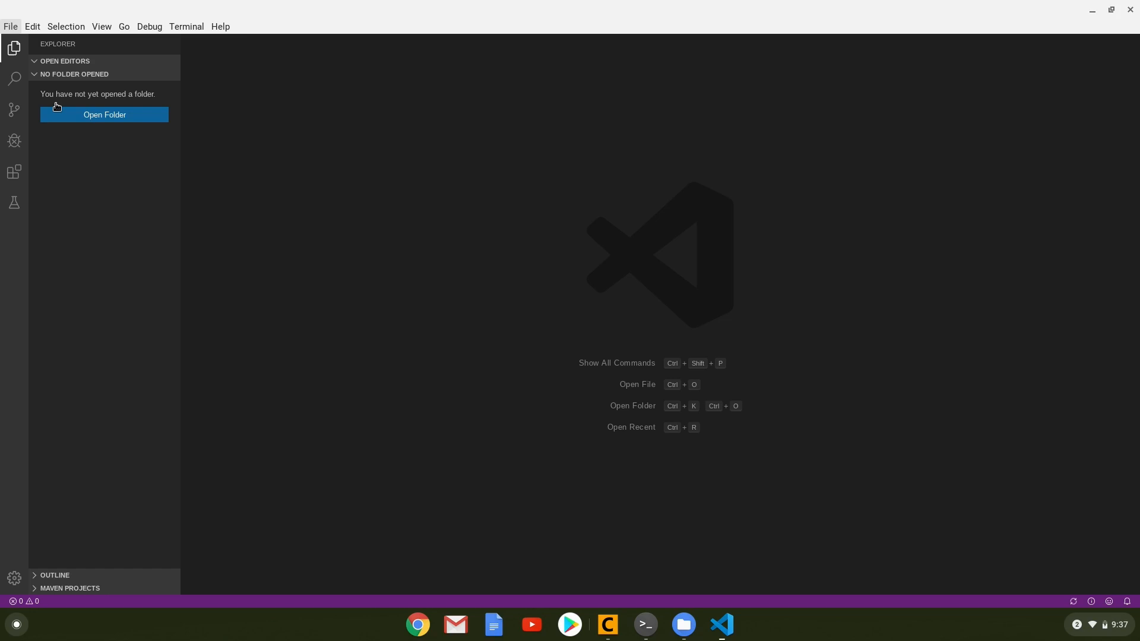
{"action": "left_click", "coordinate": [104, 114]}
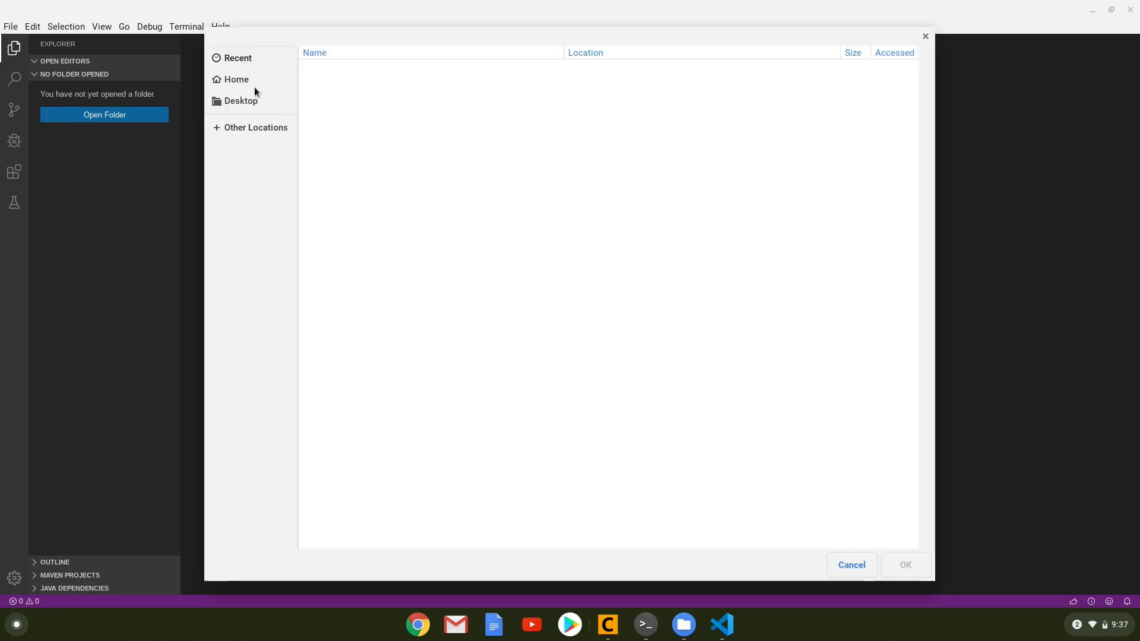
{"action": "left_click", "coordinate": [236, 79]}
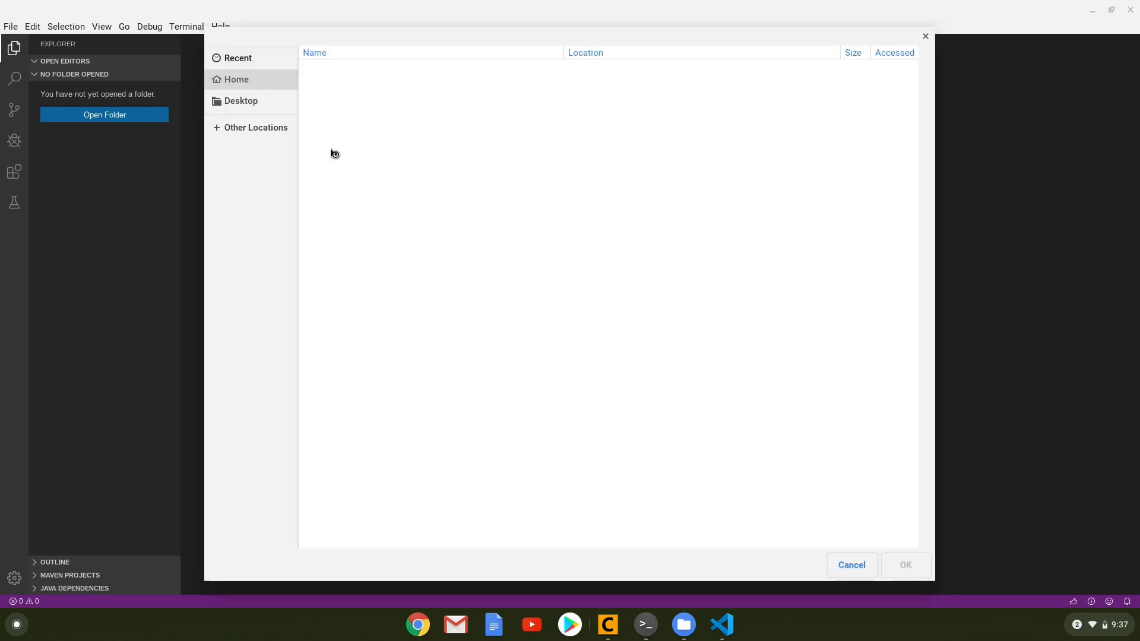
{"action": "left_click", "coordinate": [236, 79]}
{"action": "type", "text": "HelloWorld"}
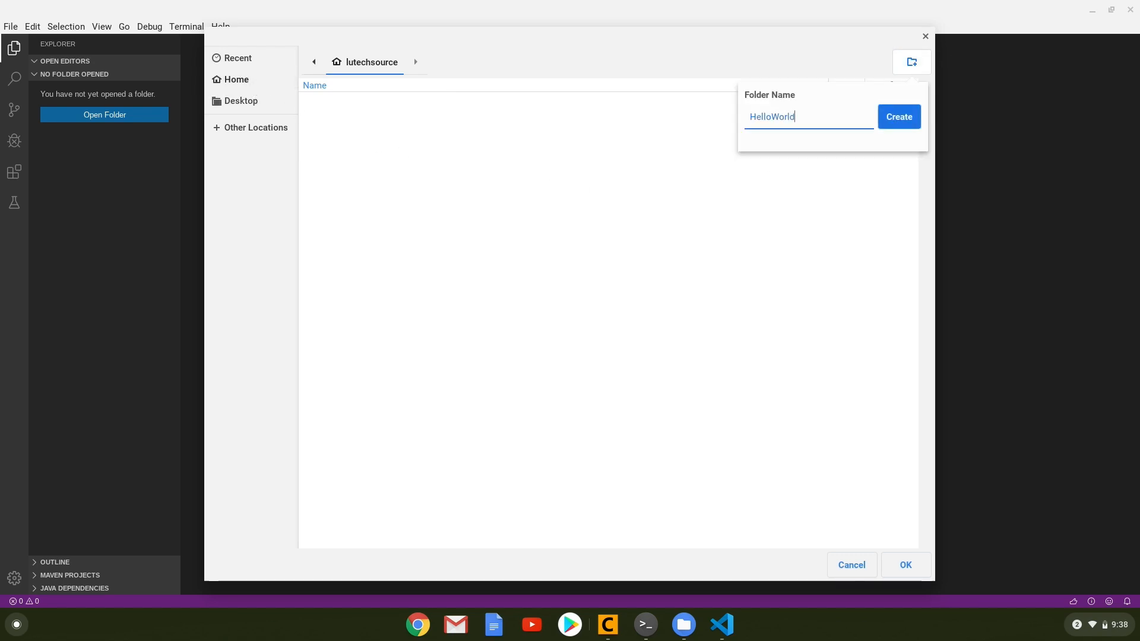
{"action": "left_click", "coordinate": [897, 117]}
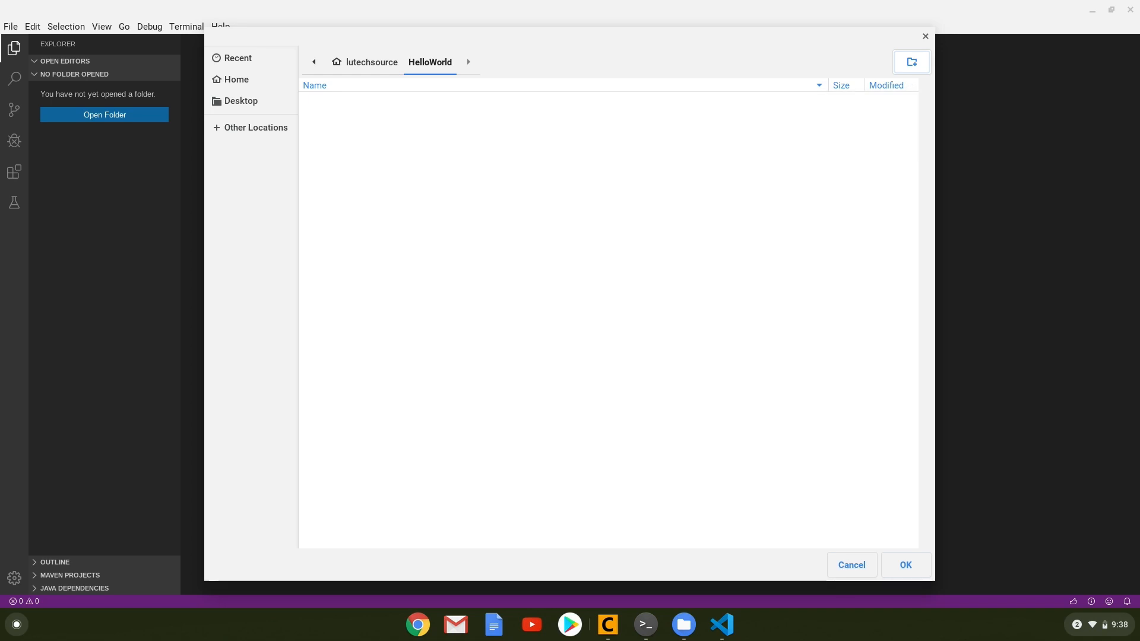
{"action": "mouse_move", "coordinate": [904, 570]}
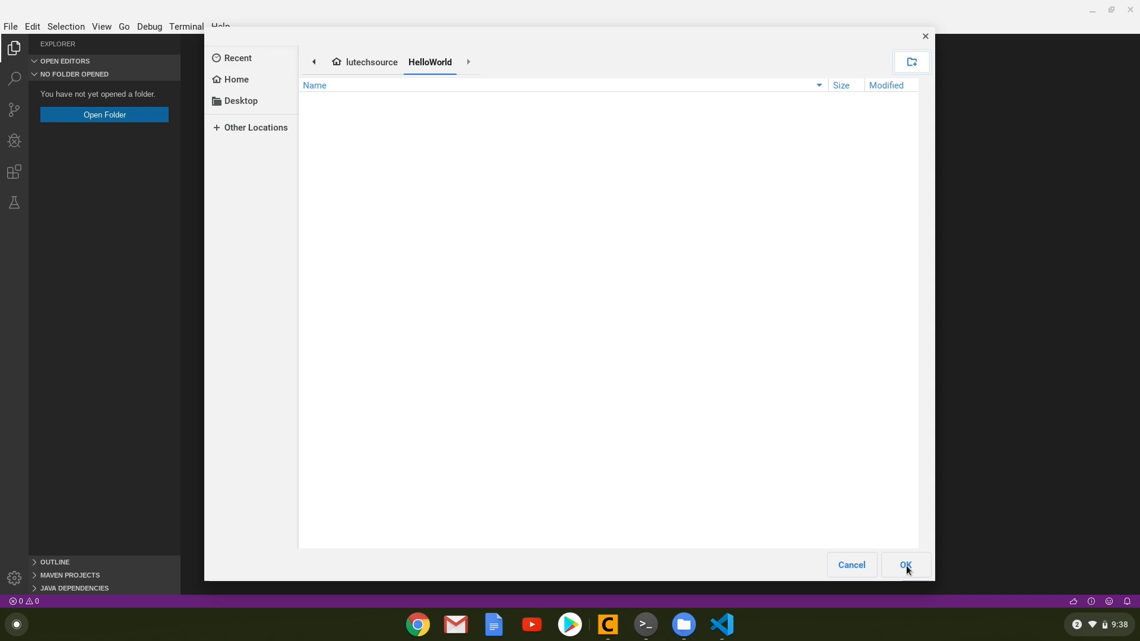
{"action": "left_click", "coordinate": [904, 564]}
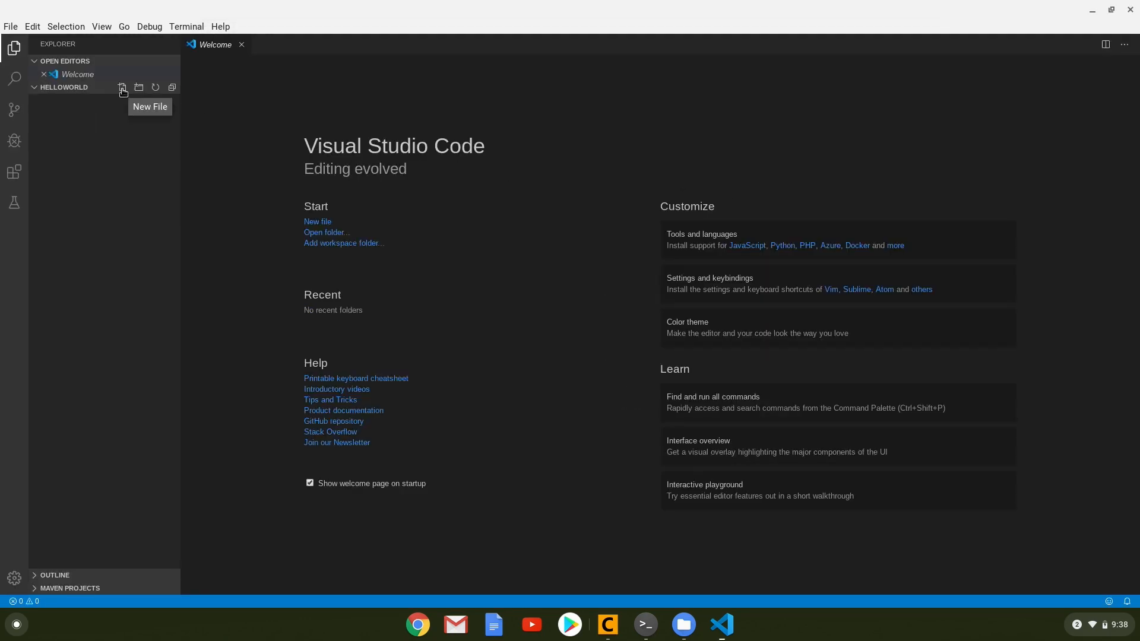
Create HelloWorld.java with a HelloWorld class printing "Hello World using Java"
{"action": "type", "text": "HelloWor"}
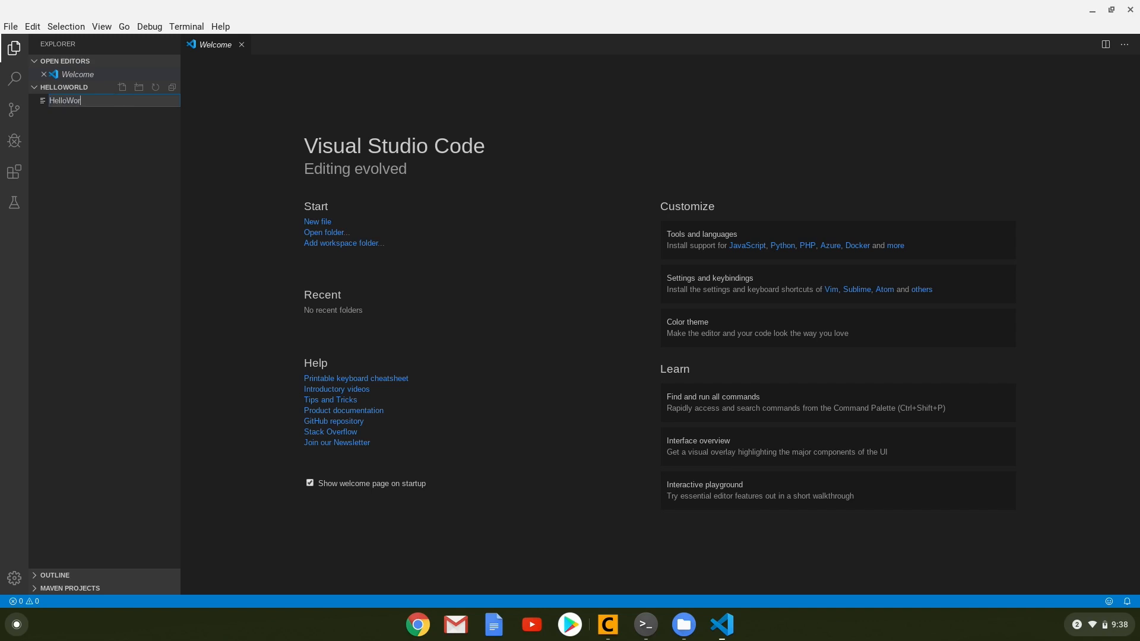
{"action": "key", "text": "Enter"}
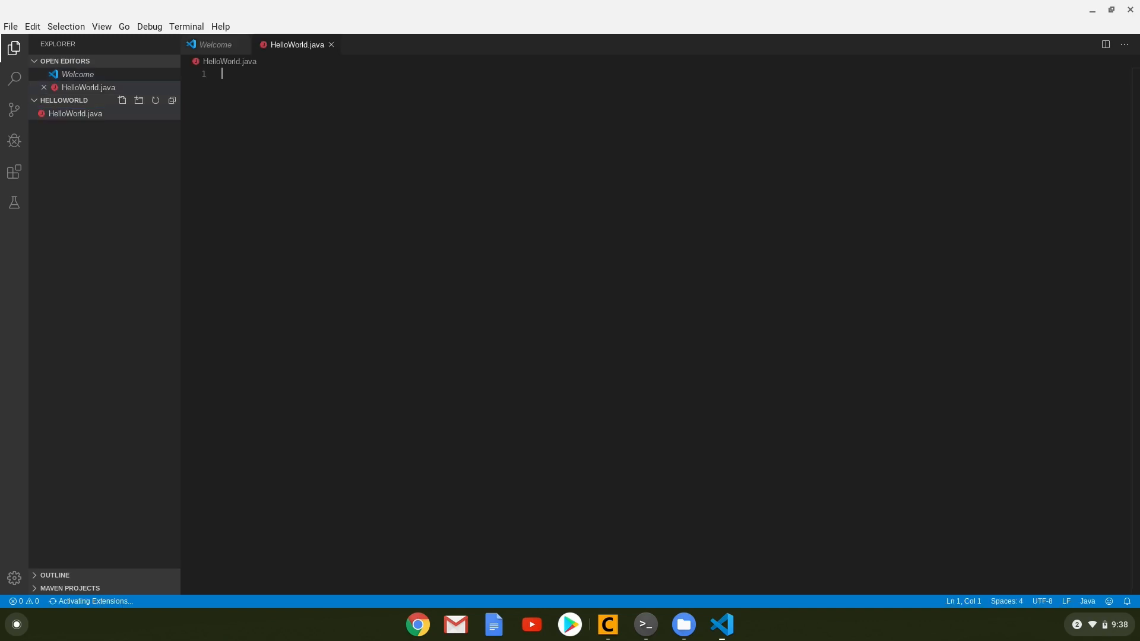
{"action": "left_click", "coordinate": [88, 88]}
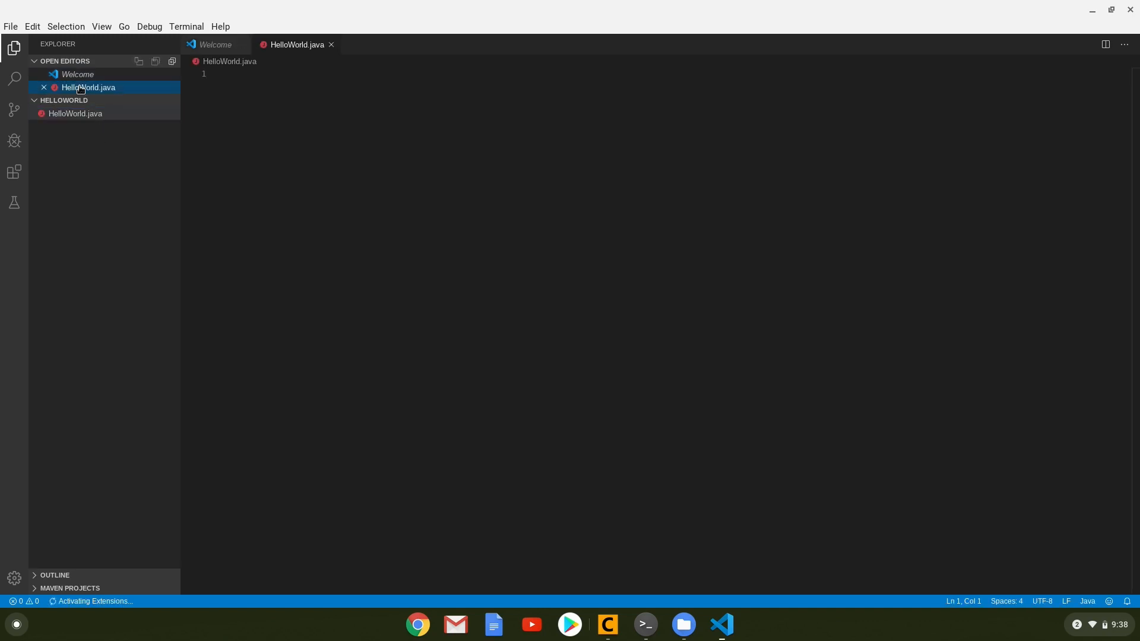
{"action": "type", "text": "public class HelloWorld{"}
{"action": "type", "text": "System.out.prin"}
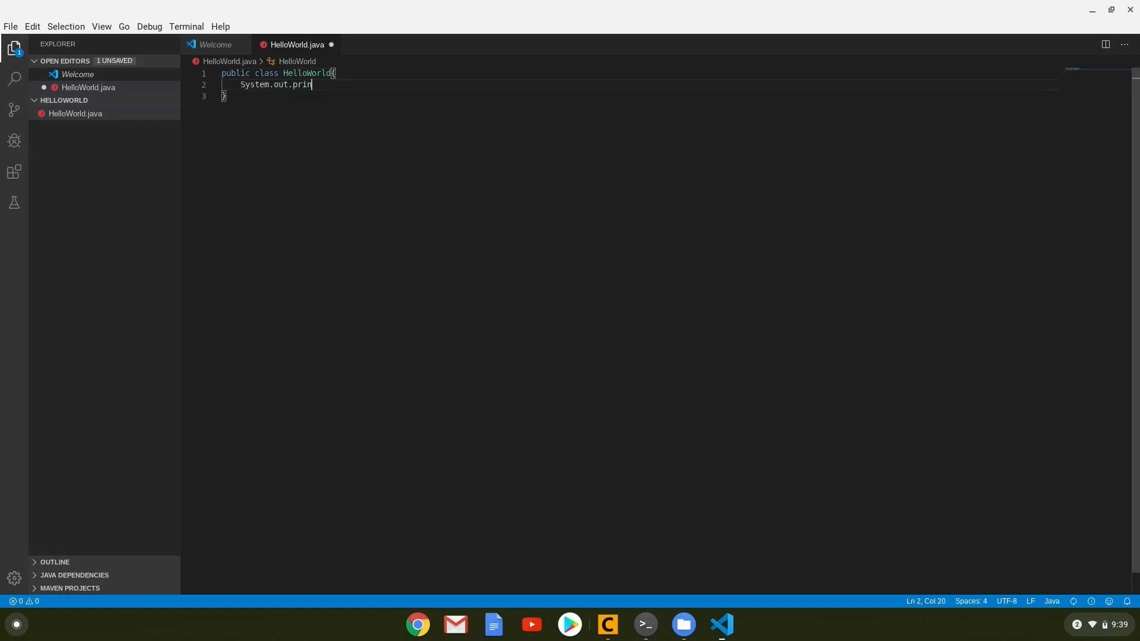
{"action": "type", "text": "tln(\"Hello World using Java\")"}
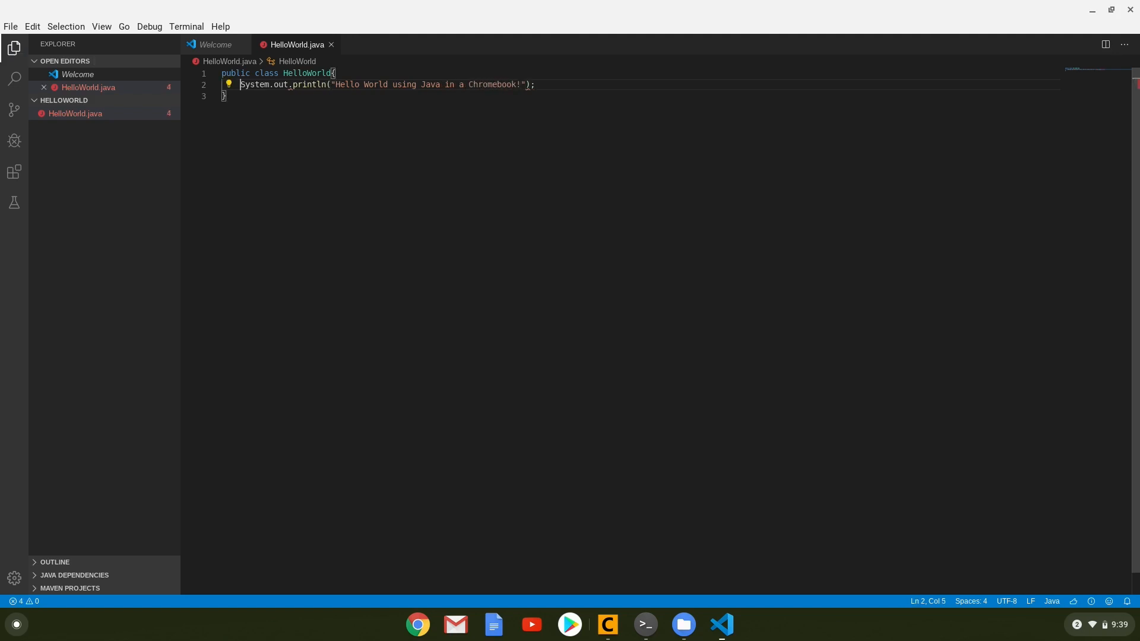
Add a public static void main method, save the file, and run HelloWorld
{"action": "type", "text": "public static void main(String[] args){"}
{"action": "type", "text": "}"}
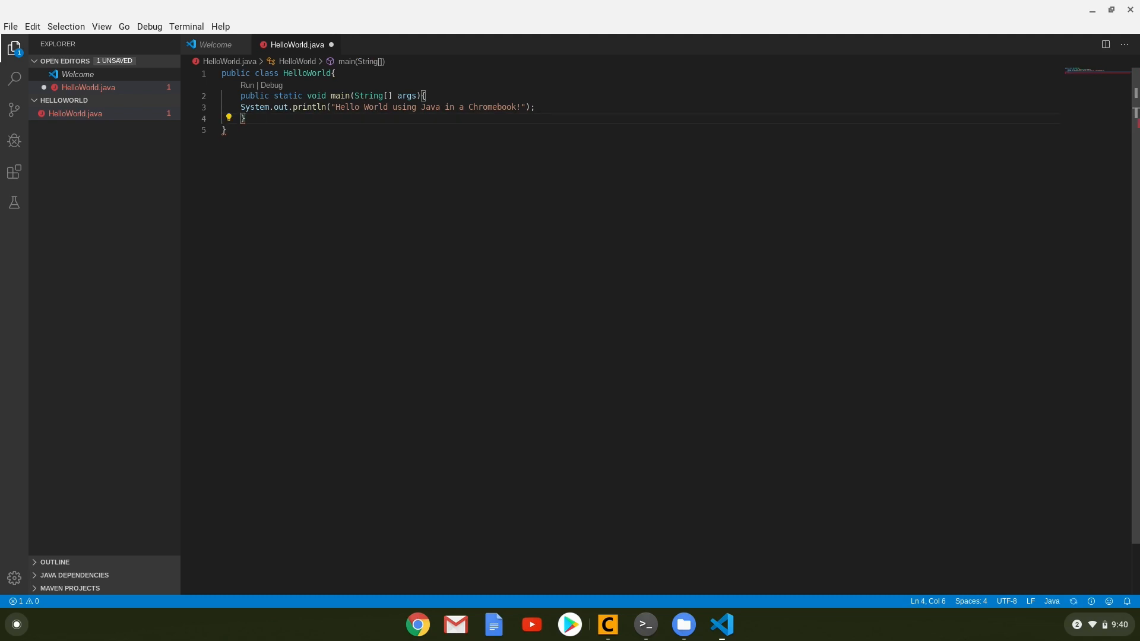
{"action": "key", "text": "ctrl+s"}
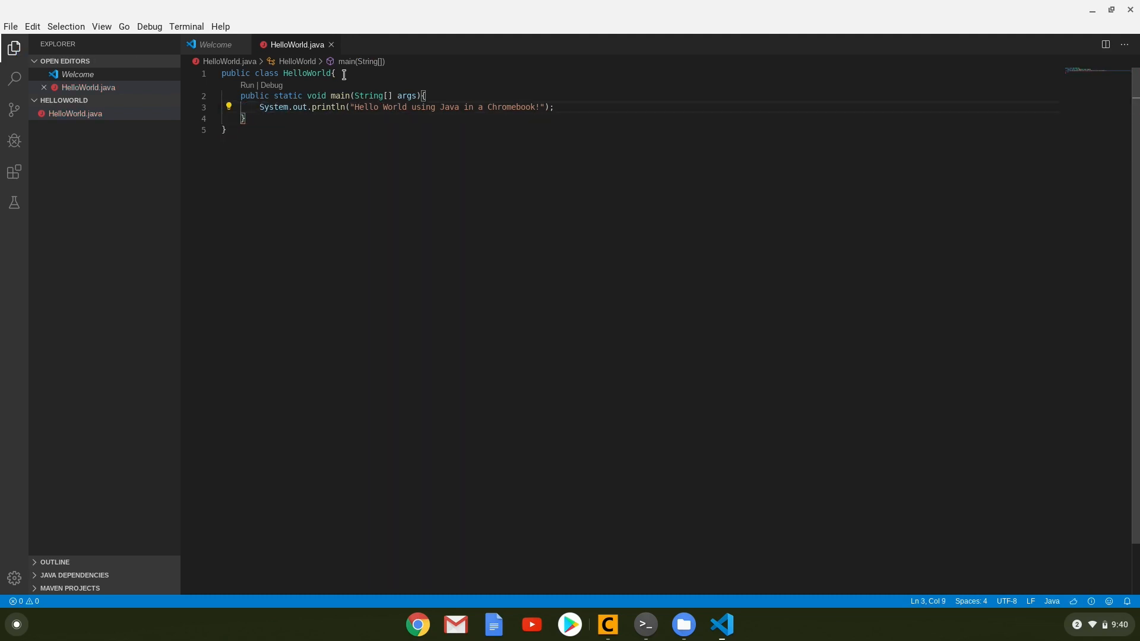
{"action": "right_click", "coordinate": [437, 107]}
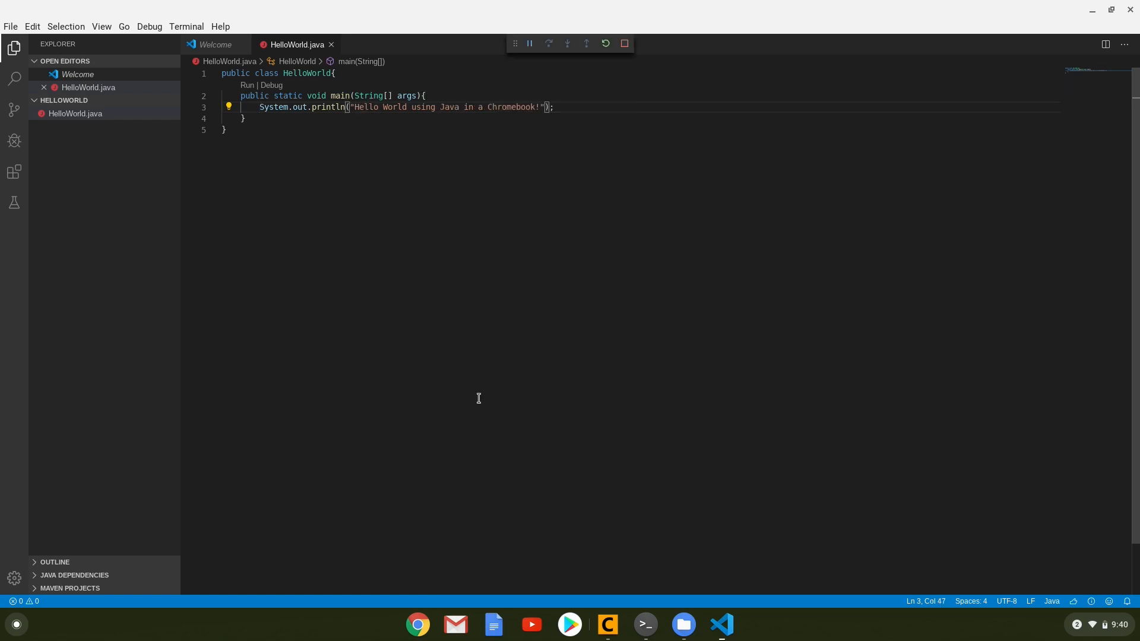
{"action": "left_click", "coordinate": [262, 85]}
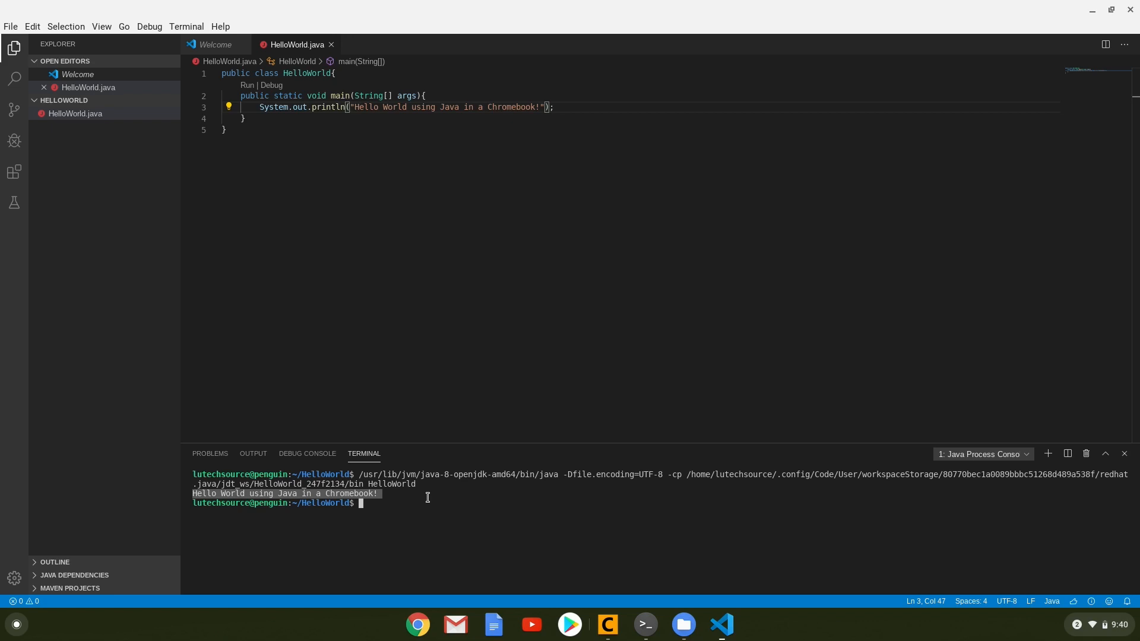
Run the package upgrade, install openjdk-8-jdk, and start another sudo apt-get install for build packages
{"action": "left_click", "coordinate": [642, 625]}
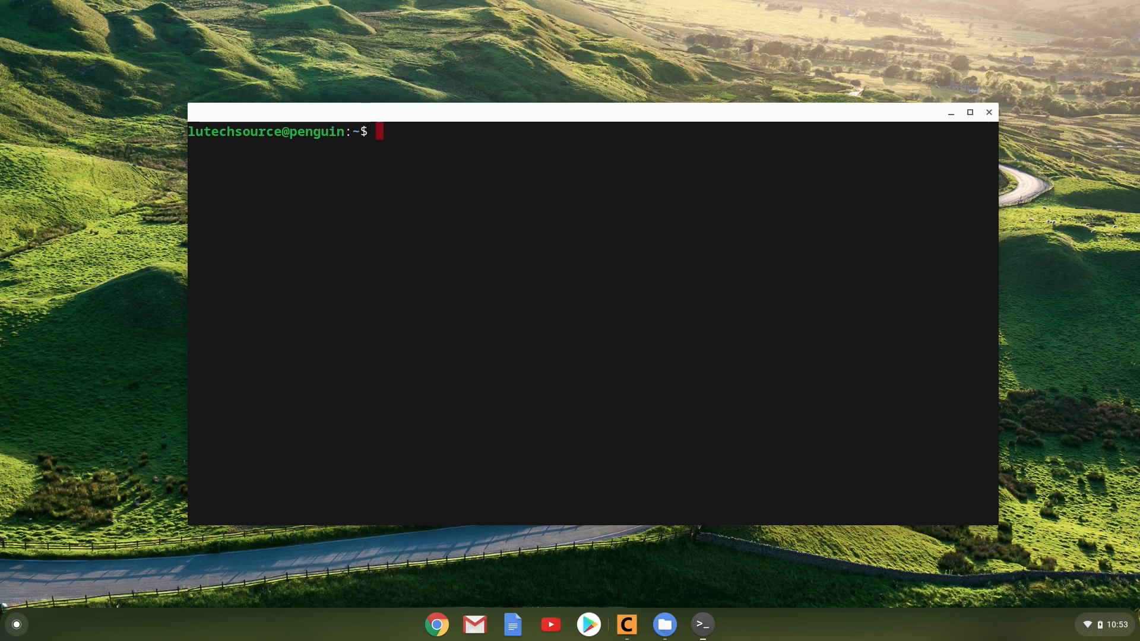
{"action": "type", "text": "sudo"}
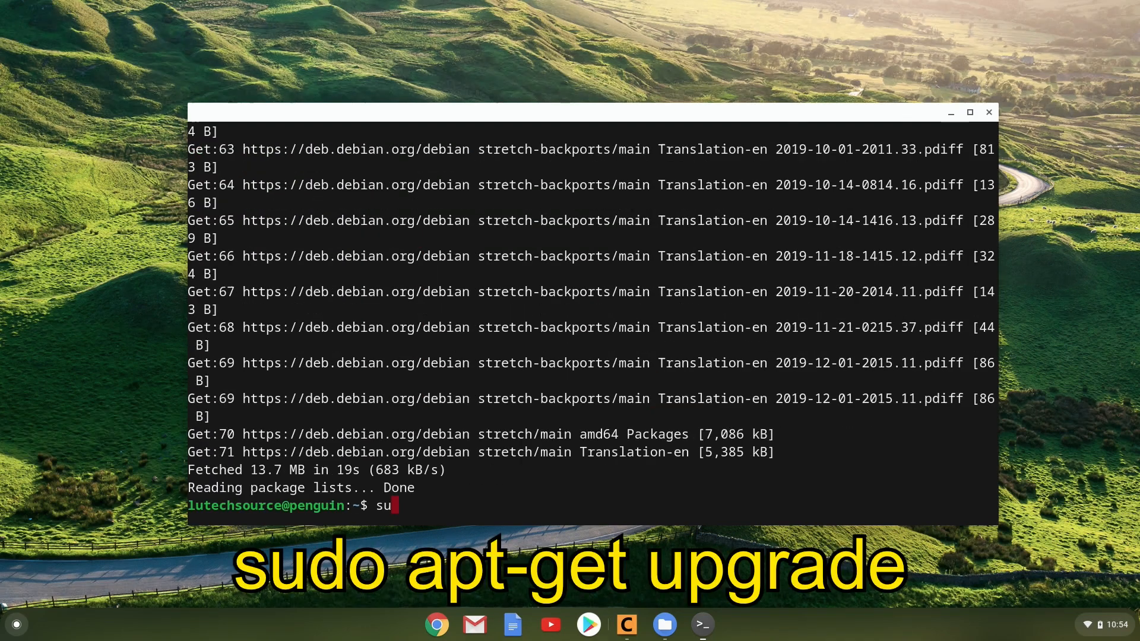
{"action": "key", "text": "Return"}
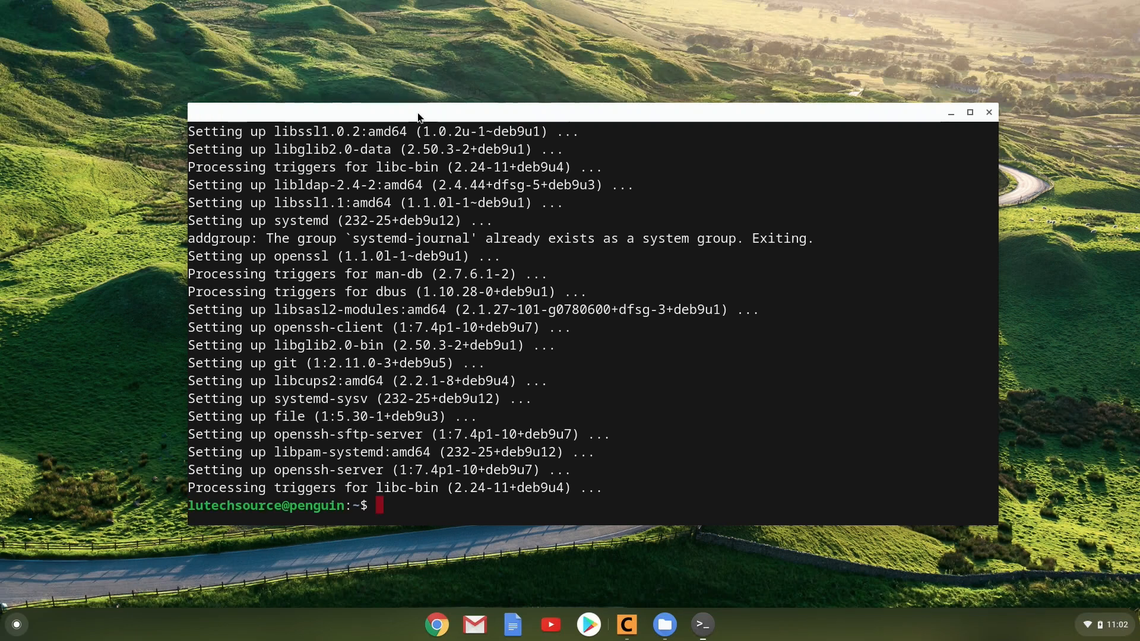
{"action": "type", "text": "sudo apt-get install o"}
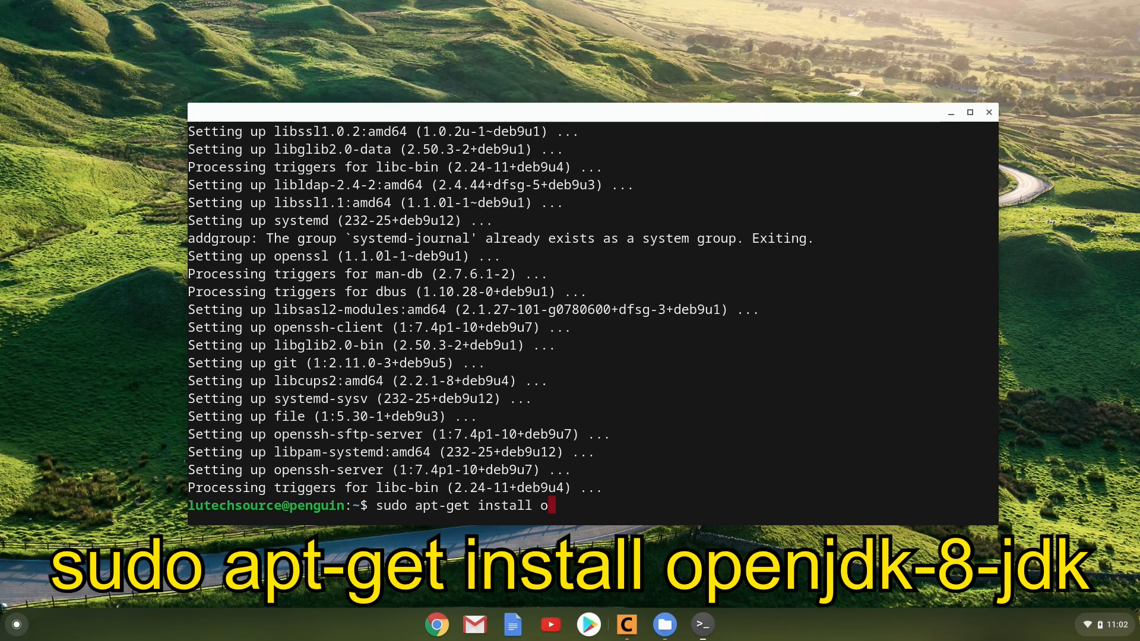
{"action": "type", "text": "penjdk-8-jd"}
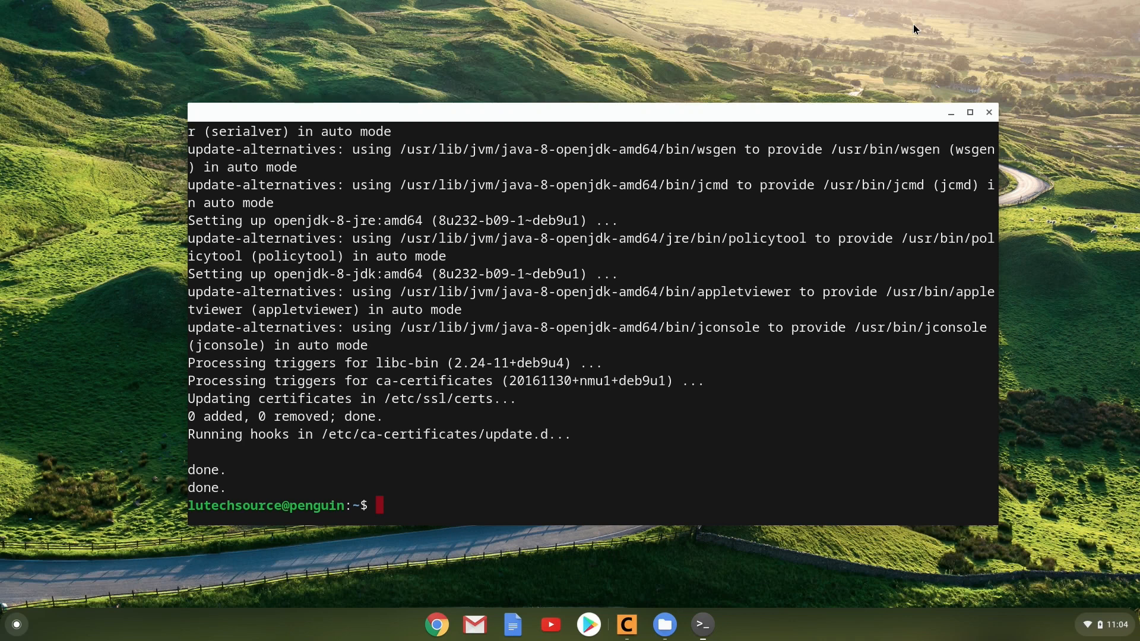
{"action": "type", "text": "sudo apt-get install buil"}
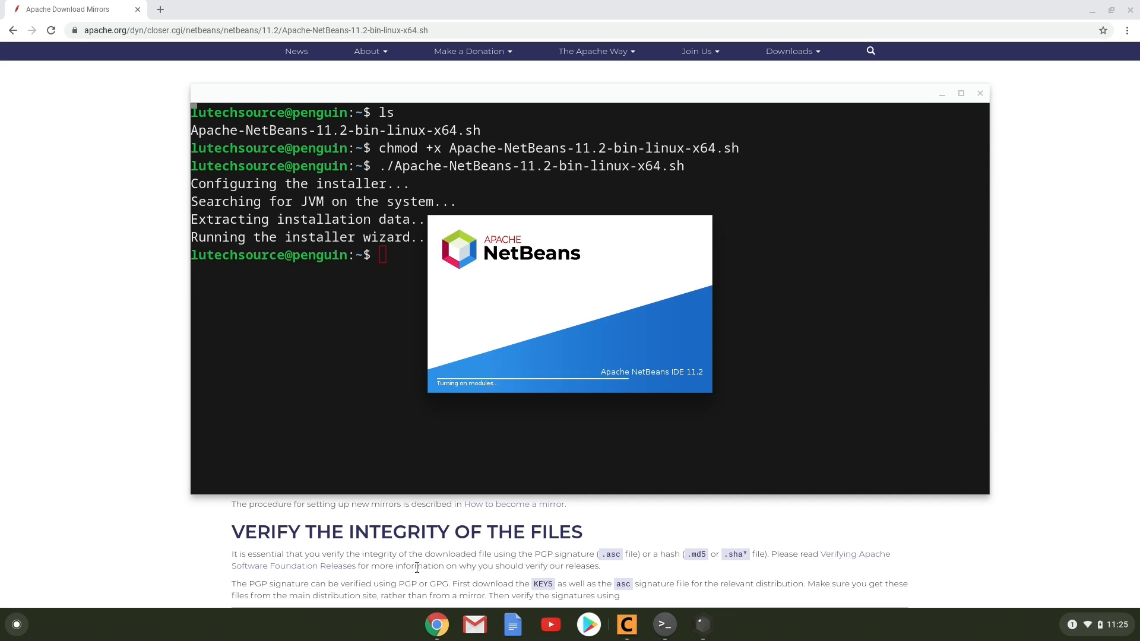
Start File > New Project and select a project category in the wizard
{"action": "left_click", "coordinate": [9, 25]}
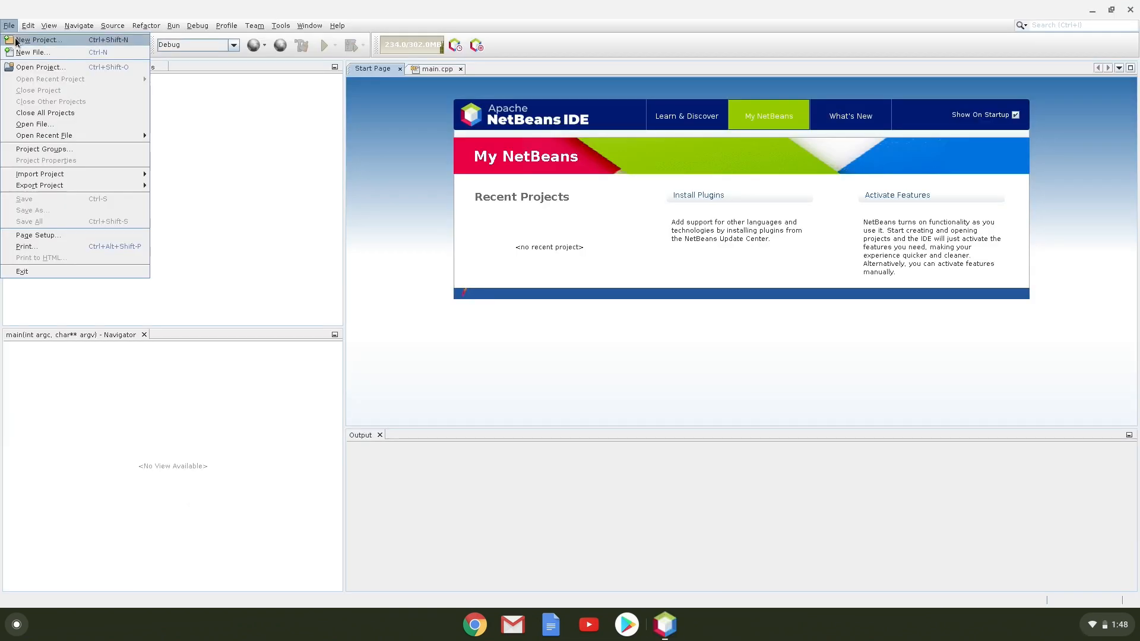
{"action": "left_click", "coordinate": [40, 39]}
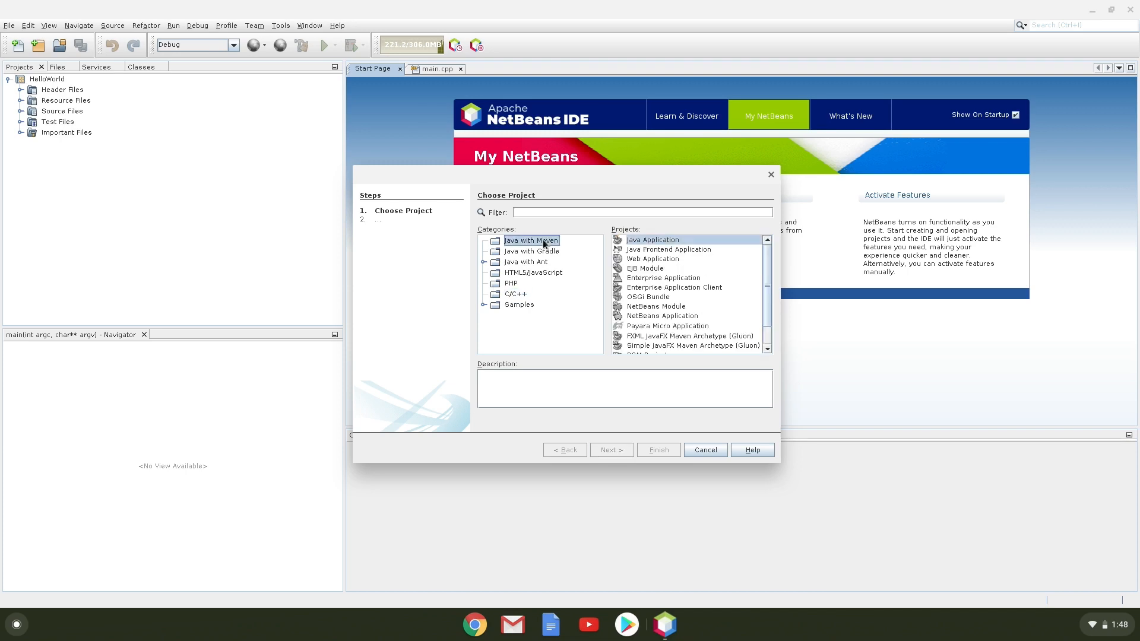
{"action": "left_click", "coordinate": [651, 240]}
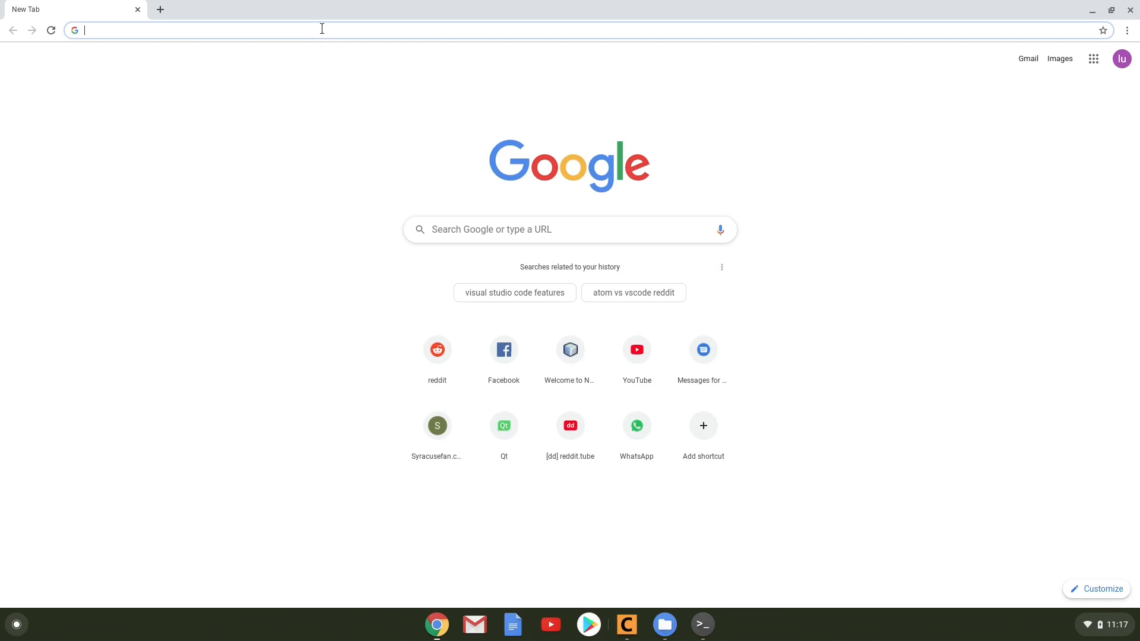
Save the NetBeans 11.2 installer script from netbeans.org's first mirror link into Linux files
{"action": "type", "text": "netbeans.org"}
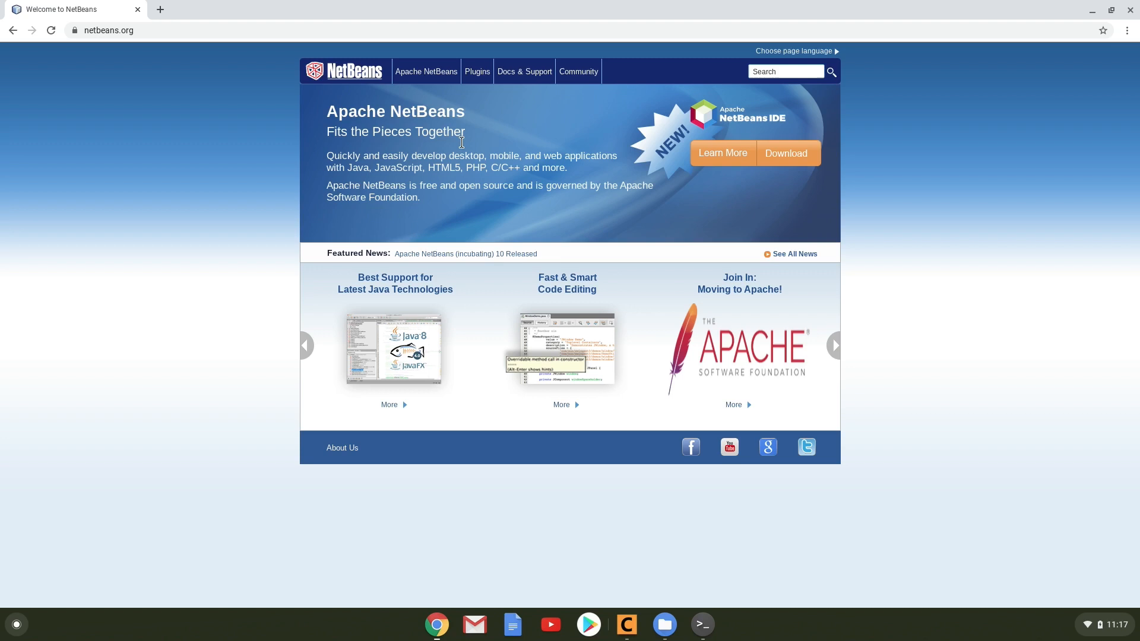
{"action": "left_click", "coordinate": [785, 153]}
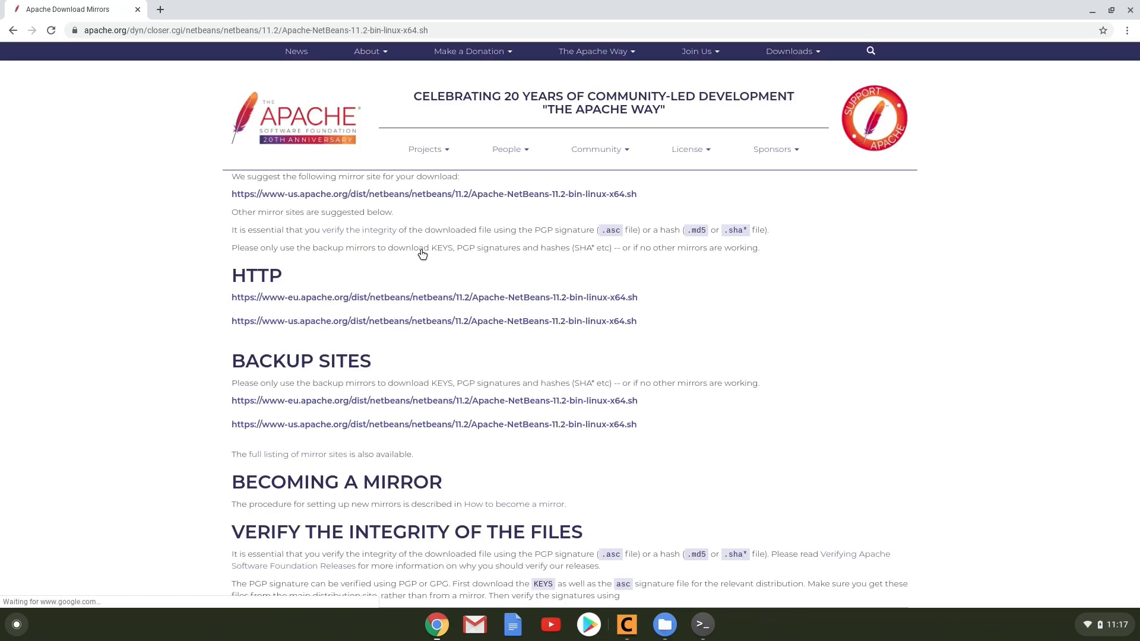
{"action": "right_click", "coordinate": [433, 296]}
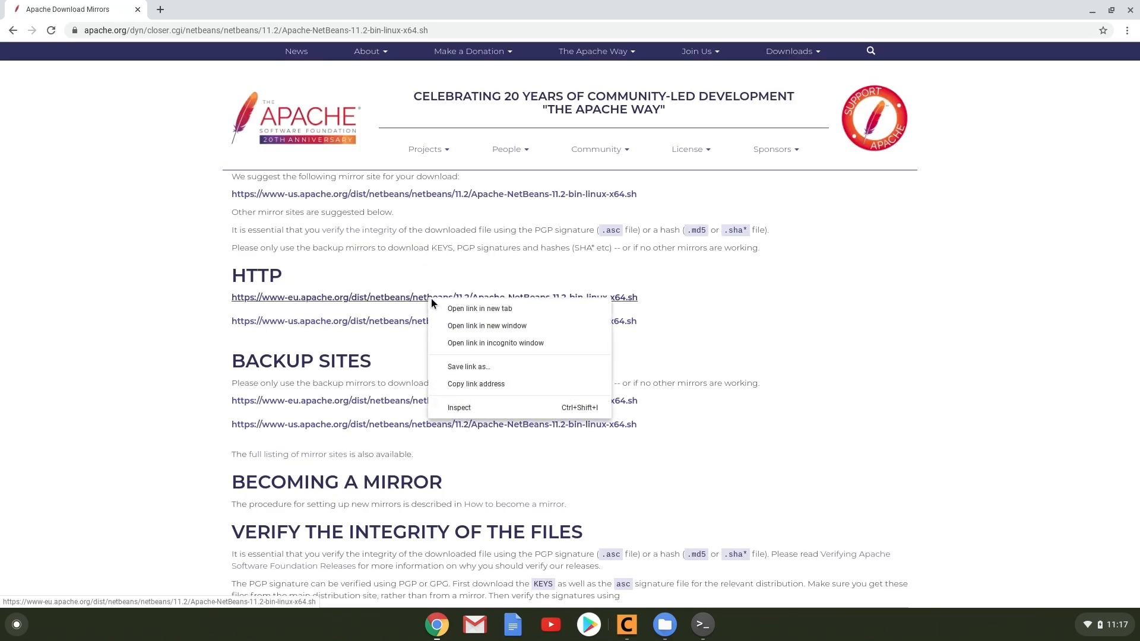
{"action": "left_click", "coordinate": [468, 367]}
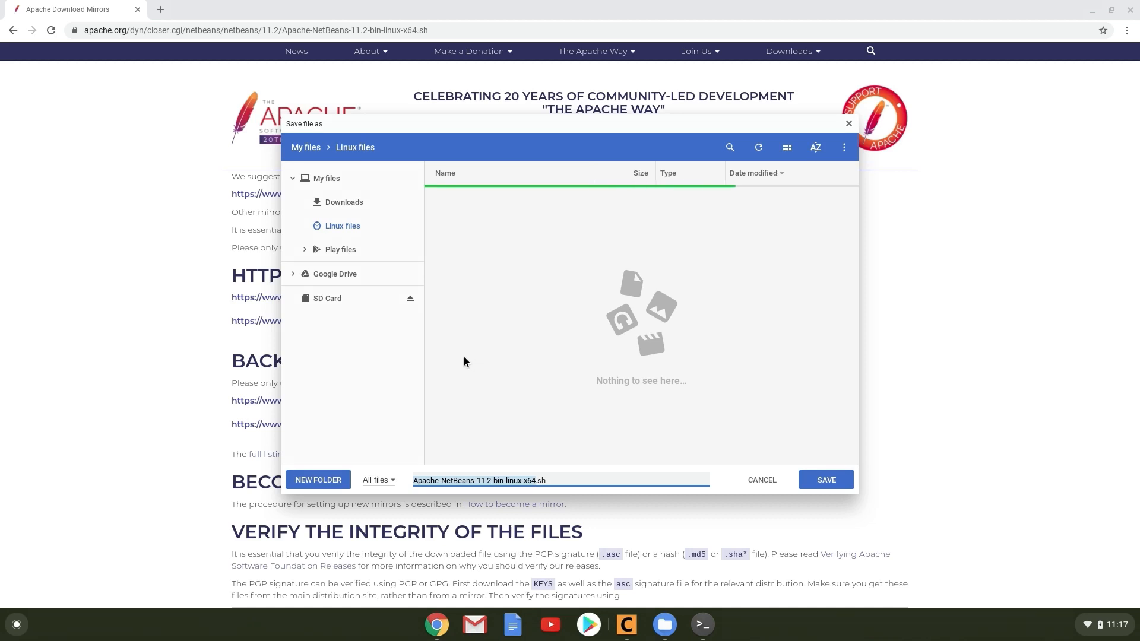
{"action": "left_click", "coordinate": [342, 226]}
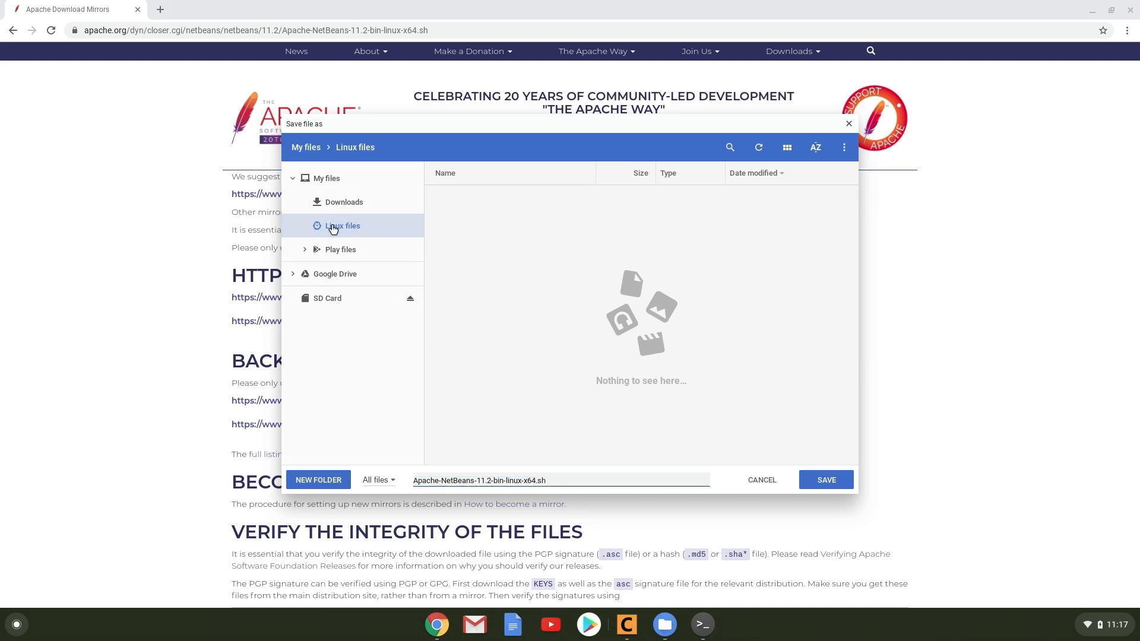
{"action": "mouse_move", "coordinate": [813, 449]}
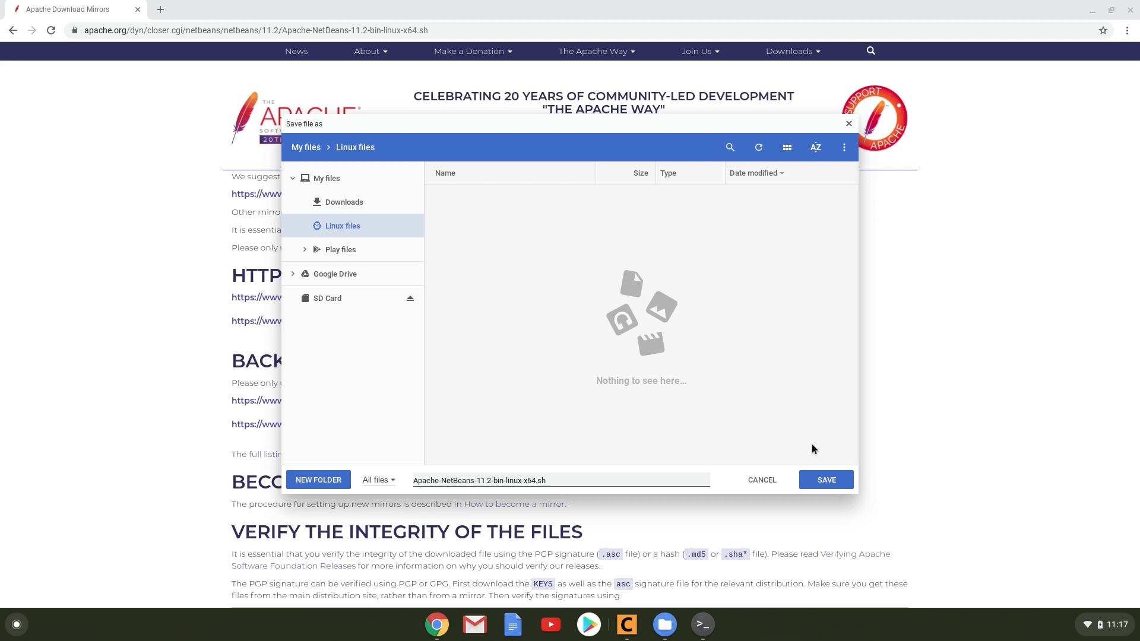
{"action": "left_click", "coordinate": [762, 479]}
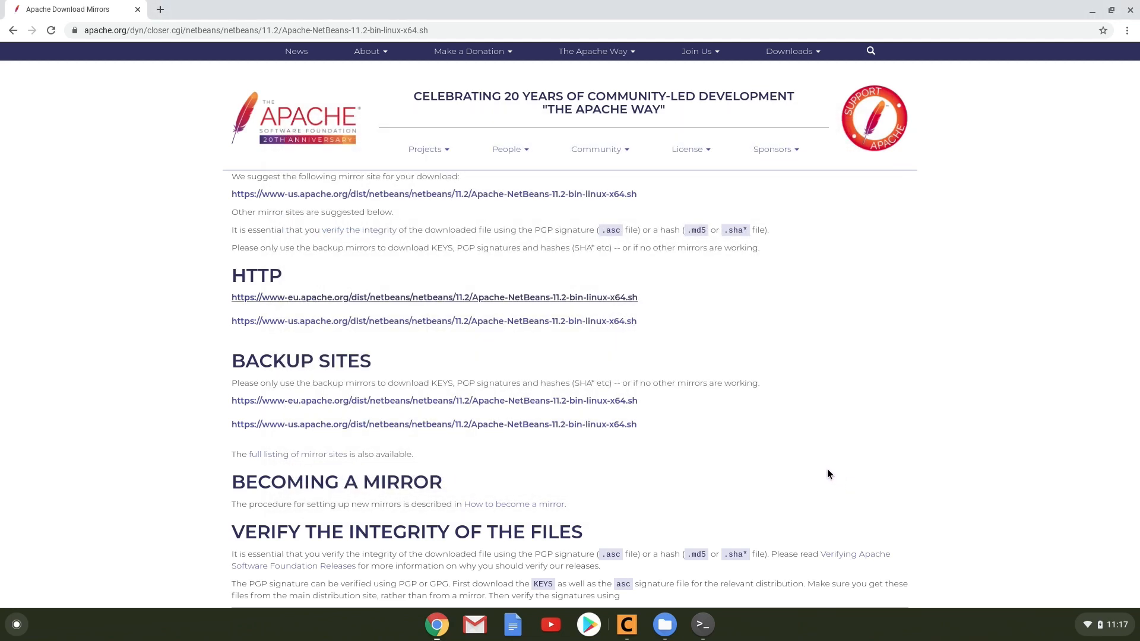
{"action": "left_click", "coordinate": [680, 624]}
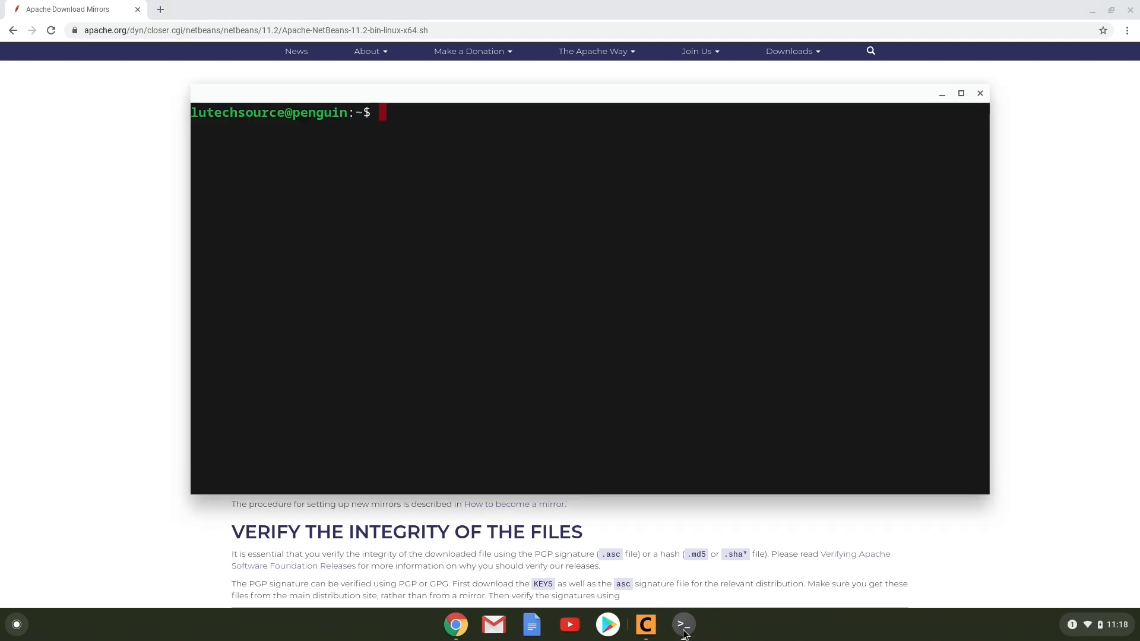
{"action": "mouse_move", "coordinate": [651, 324]}
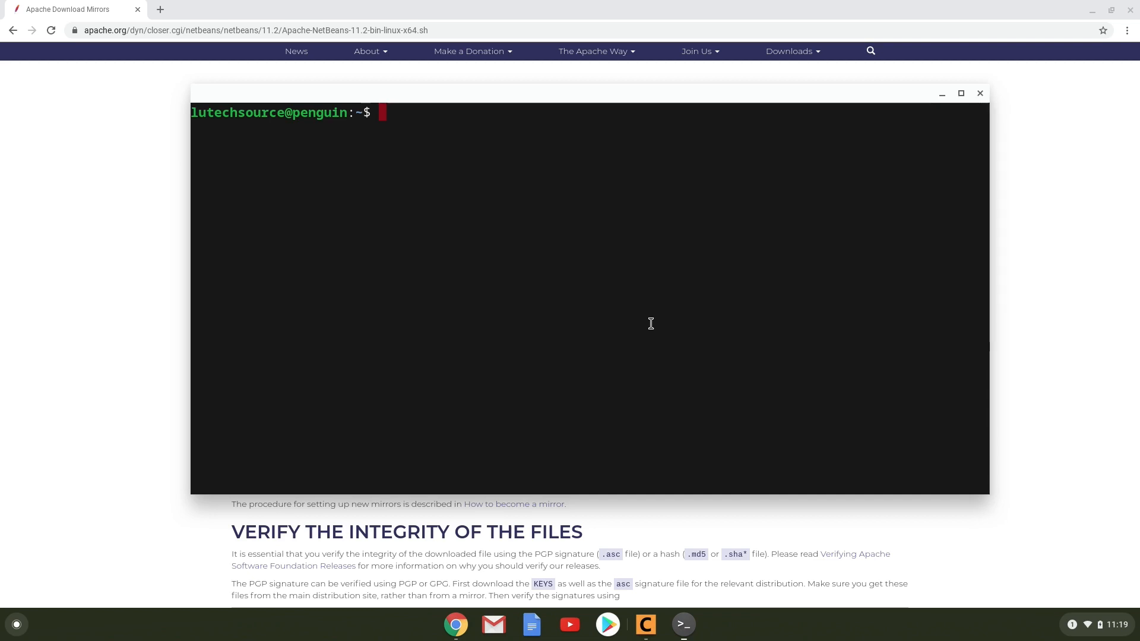
List the home folder and make Apache-NetBeans-11.2-bin-linux-x64.sh executable with chmod +x
{"action": "type", "text": "ls"}
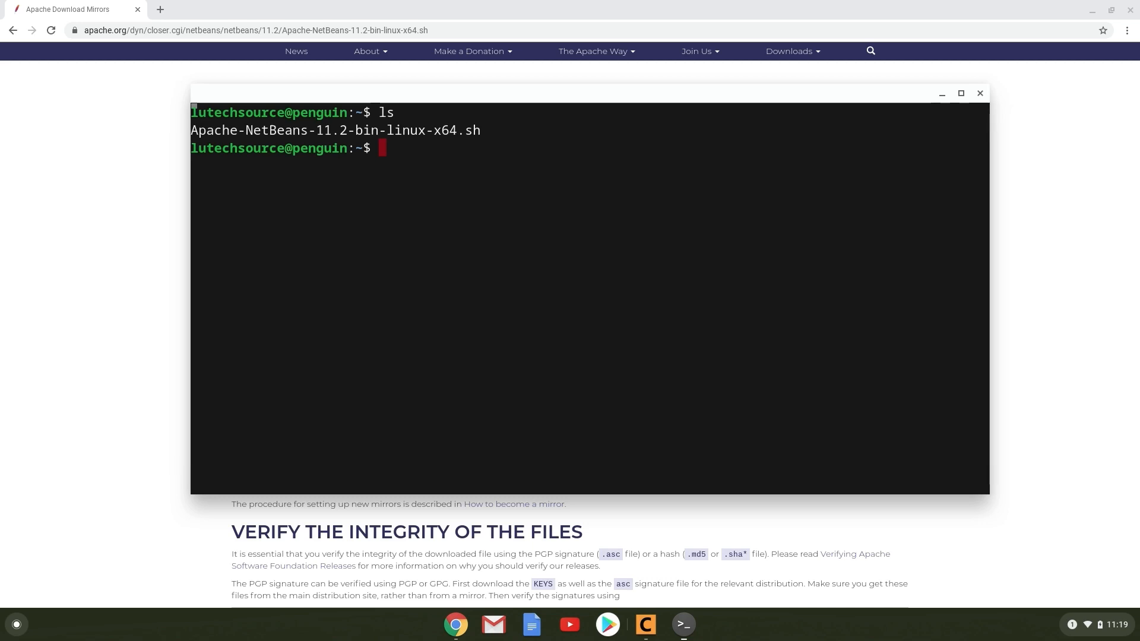
{"action": "type", "text": "chmod +x Apache-NetBeans-11.2-bin-linux-x64.sh"}
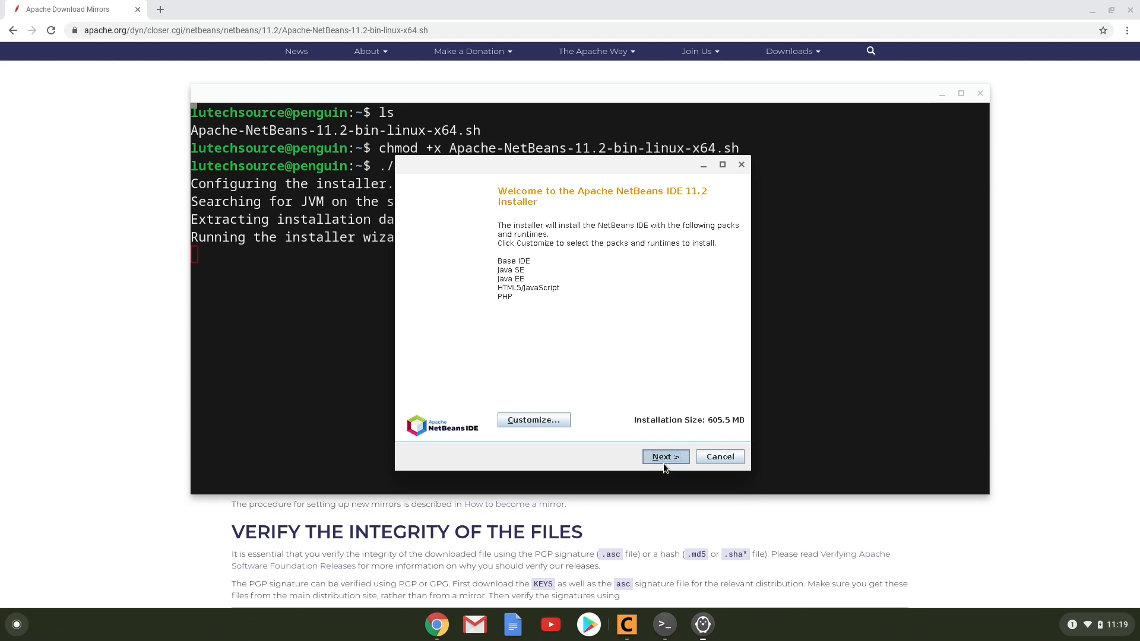
Install NetBeans IDE 11.2 into the default home folder, accepting the license and keeping the default JDK
{"action": "left_click", "coordinate": [664, 456]}
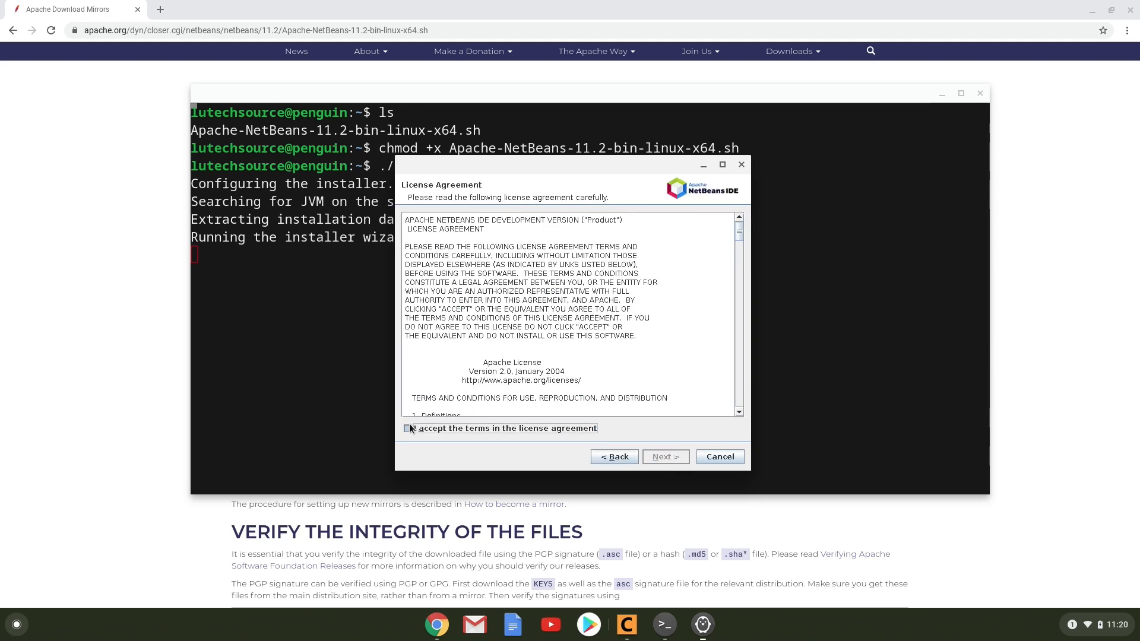
{"action": "left_click", "coordinate": [664, 457]}
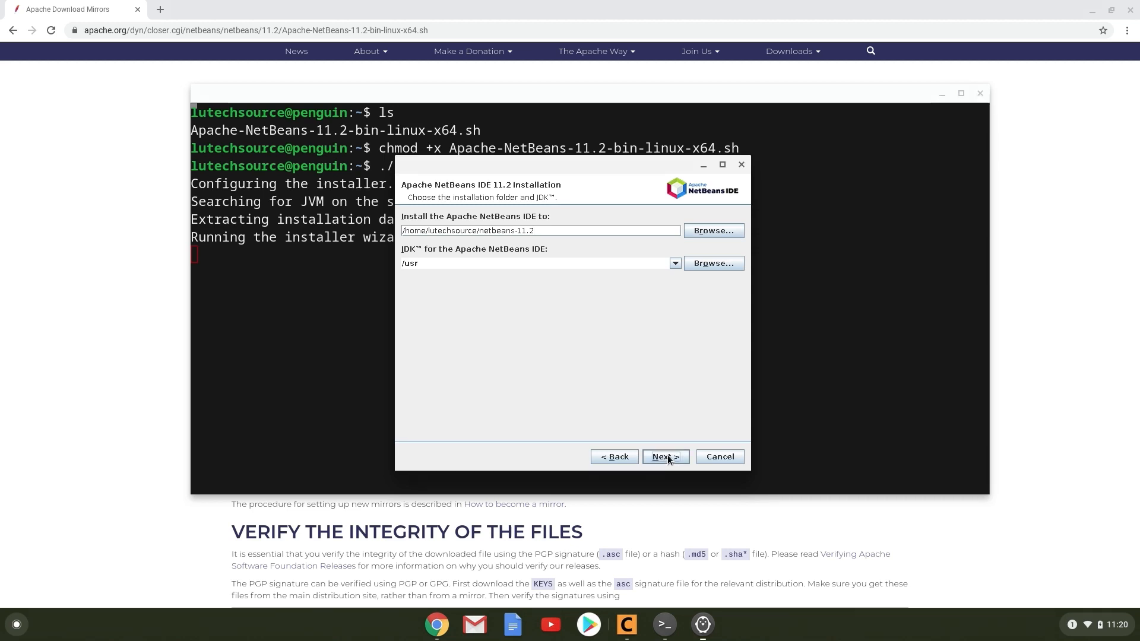
{"action": "left_click", "coordinate": [665, 457]}
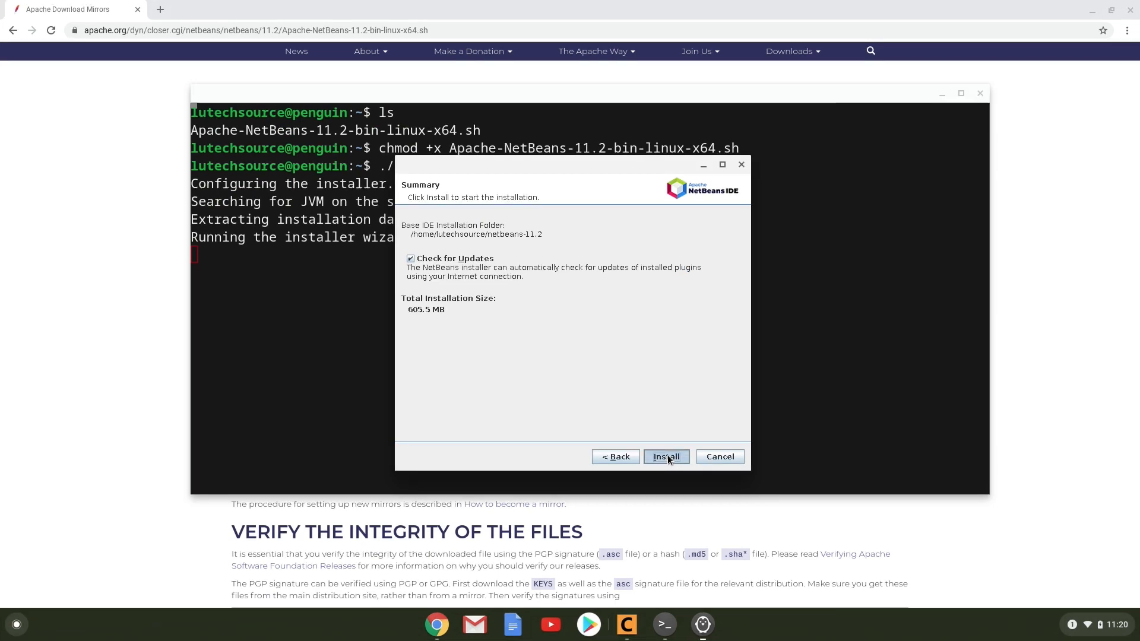
{"action": "left_click", "coordinate": [664, 457]}
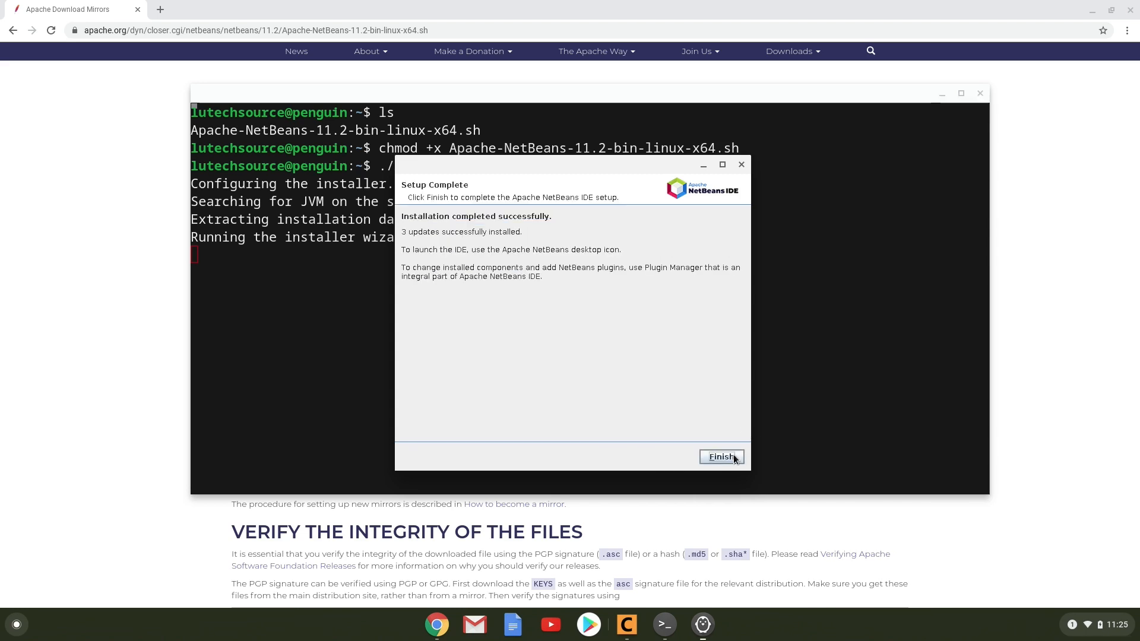
{"action": "left_click", "coordinate": [720, 457]}
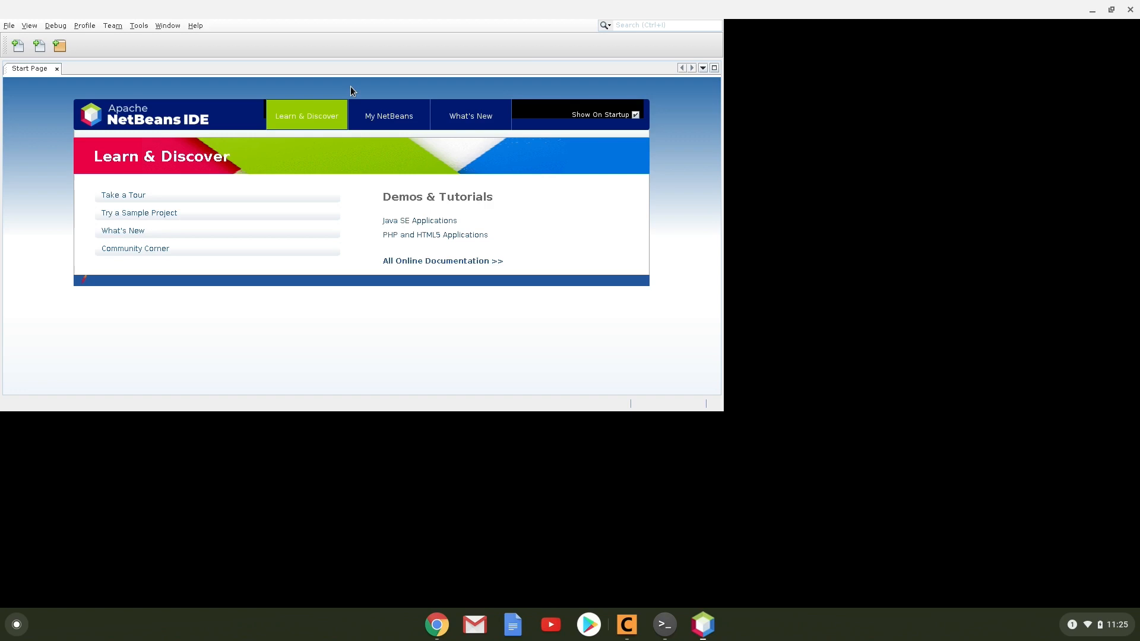
Maximize NetBeans, enable the NetBeans 8.2 Plugin Portal source, and refresh the available plugins list
{"action": "left_click", "coordinate": [1111, 10]}
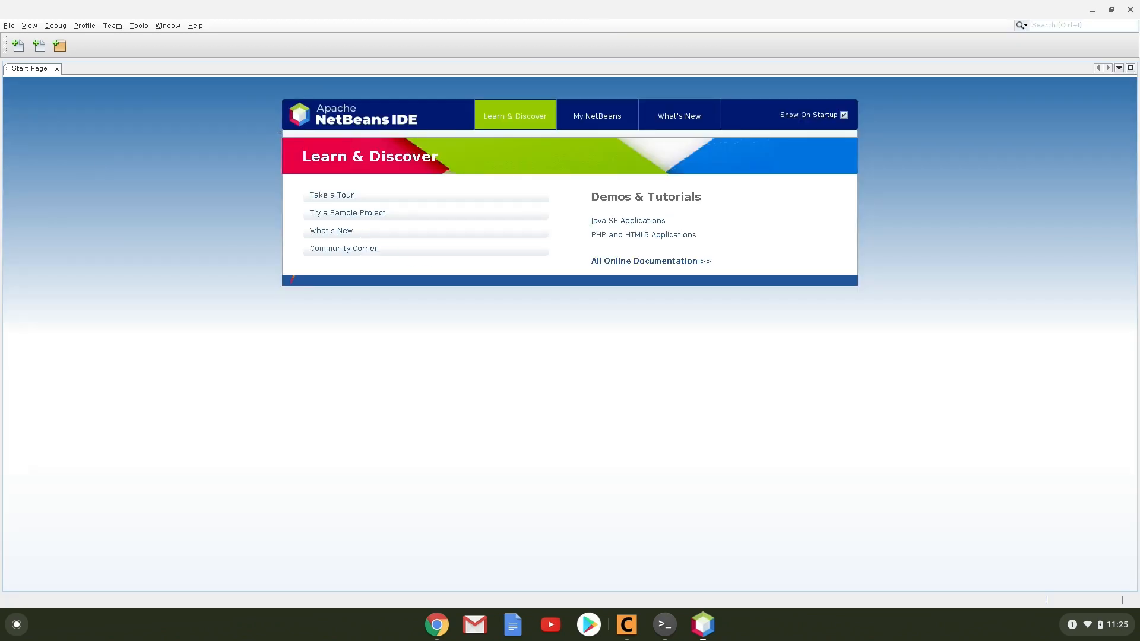
{"action": "mouse_move", "coordinate": [326, 161]}
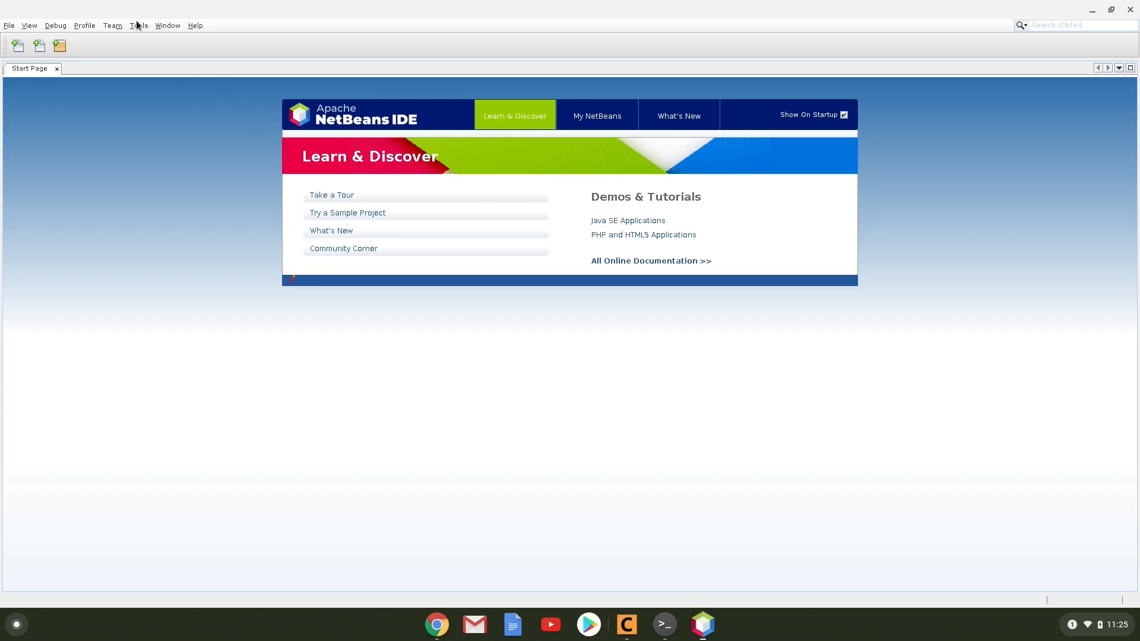
{"action": "left_click", "coordinate": [138, 25]}
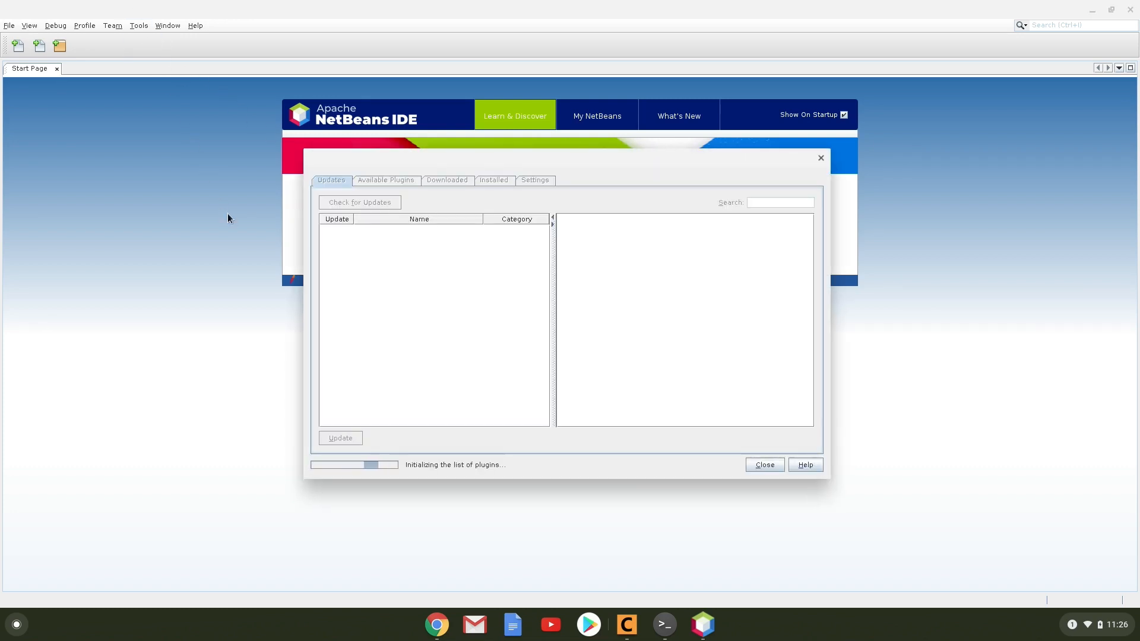
{"action": "left_click", "coordinate": [565, 180]}
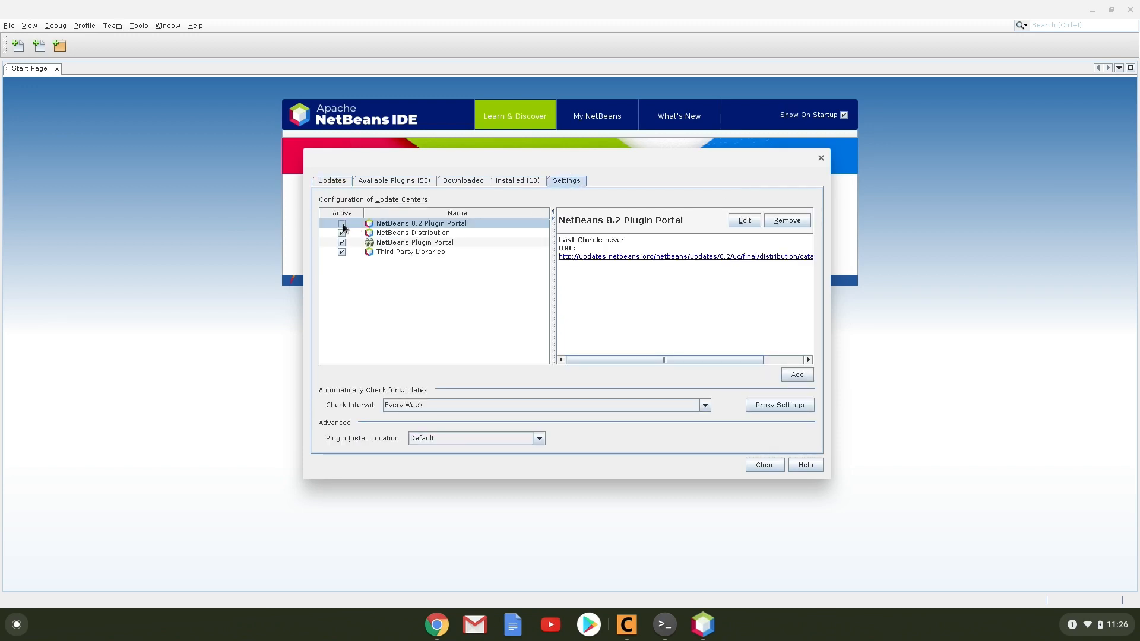
{"action": "left_click", "coordinate": [342, 223]}
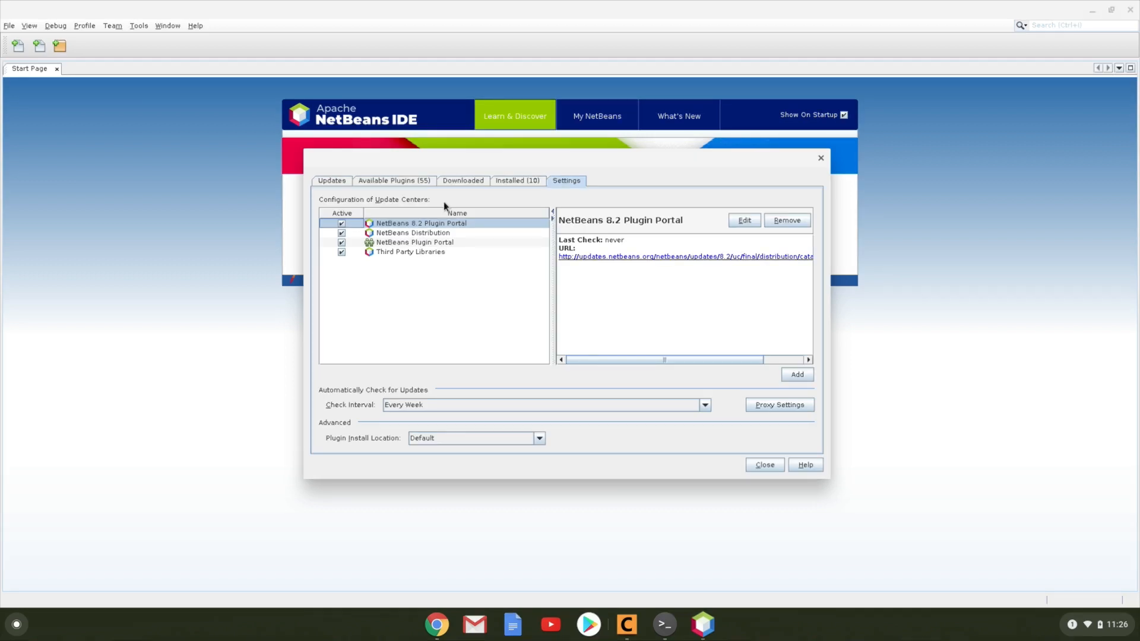
{"action": "left_click", "coordinate": [394, 181]}
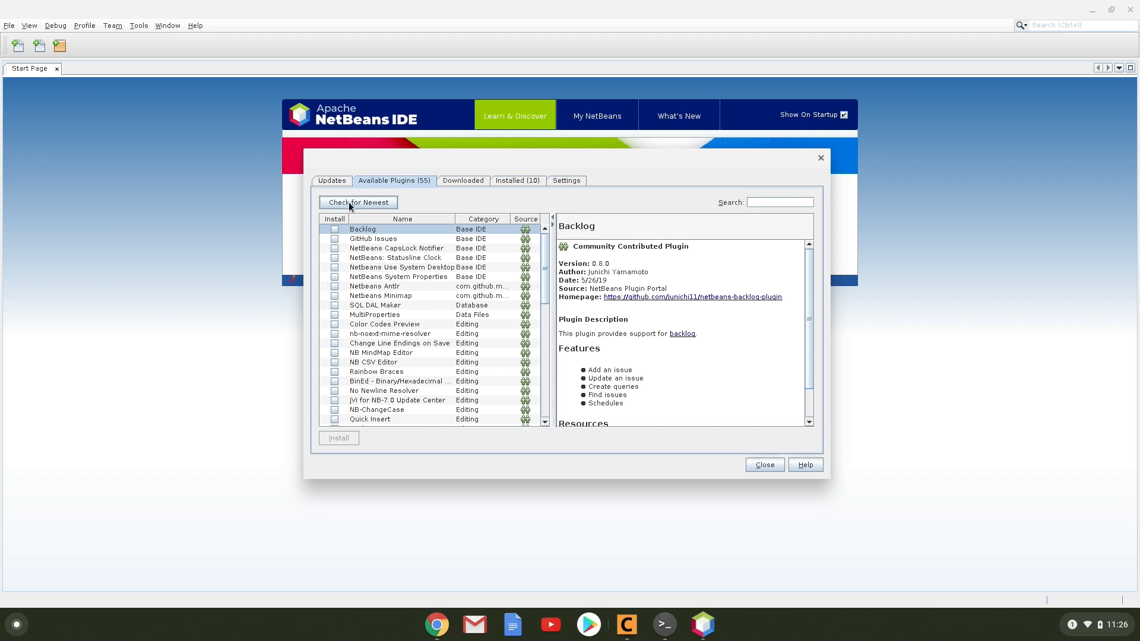
{"action": "left_click", "coordinate": [357, 202]}
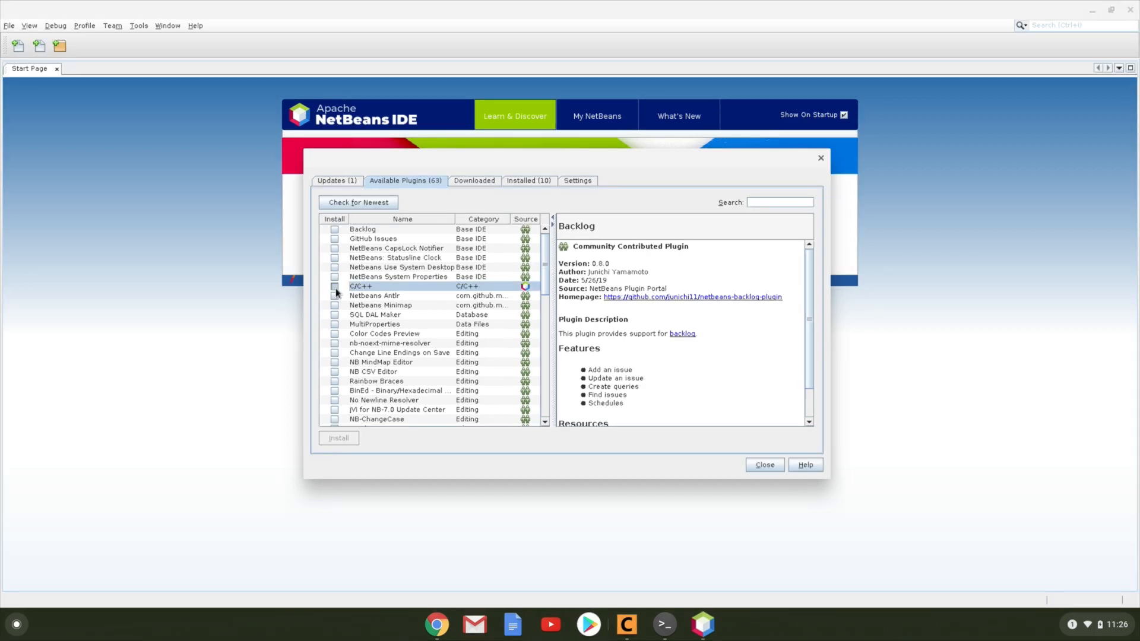
Install the C/C++ plugin, accepting its license and the self-signed plugin warning
{"action": "left_click", "coordinate": [334, 286]}
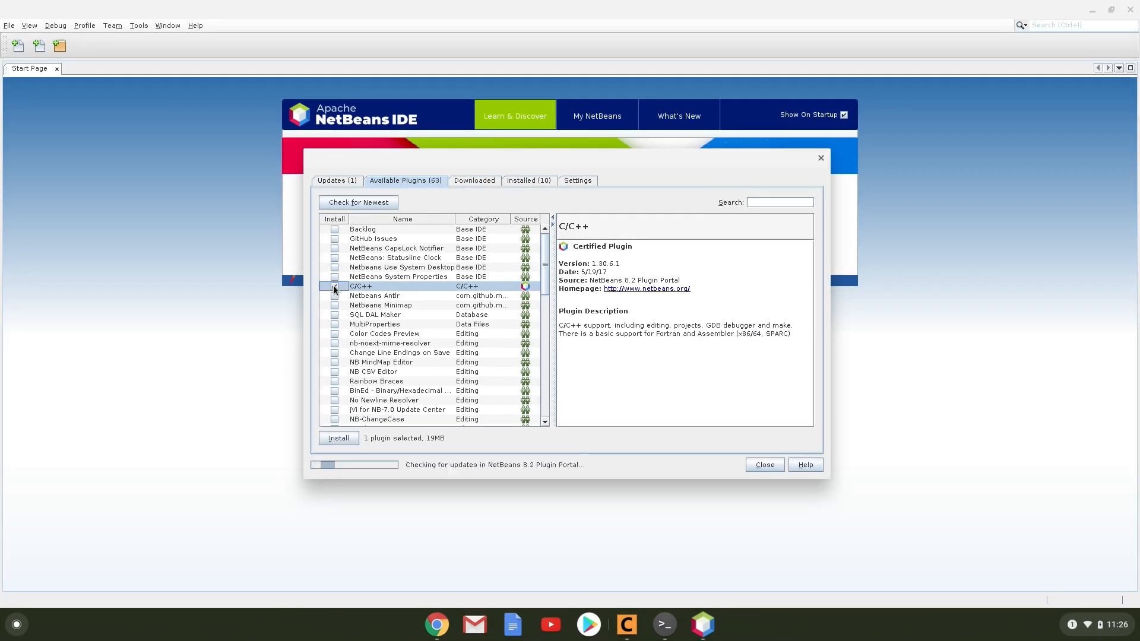
{"action": "left_click", "coordinate": [334, 286]}
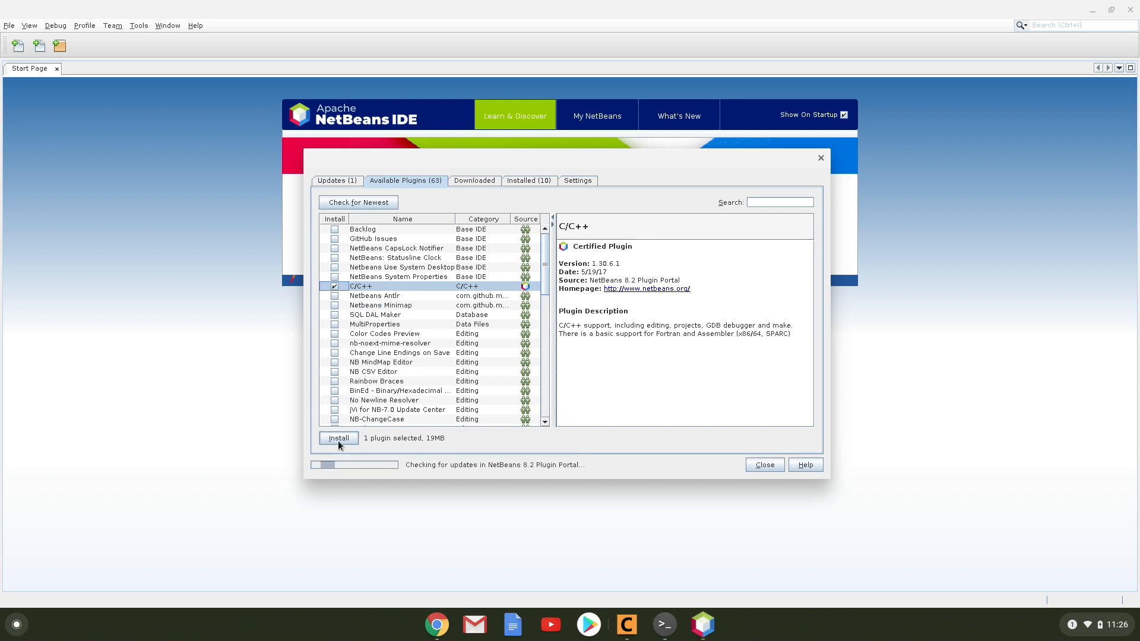
{"action": "left_click", "coordinate": [337, 437]}
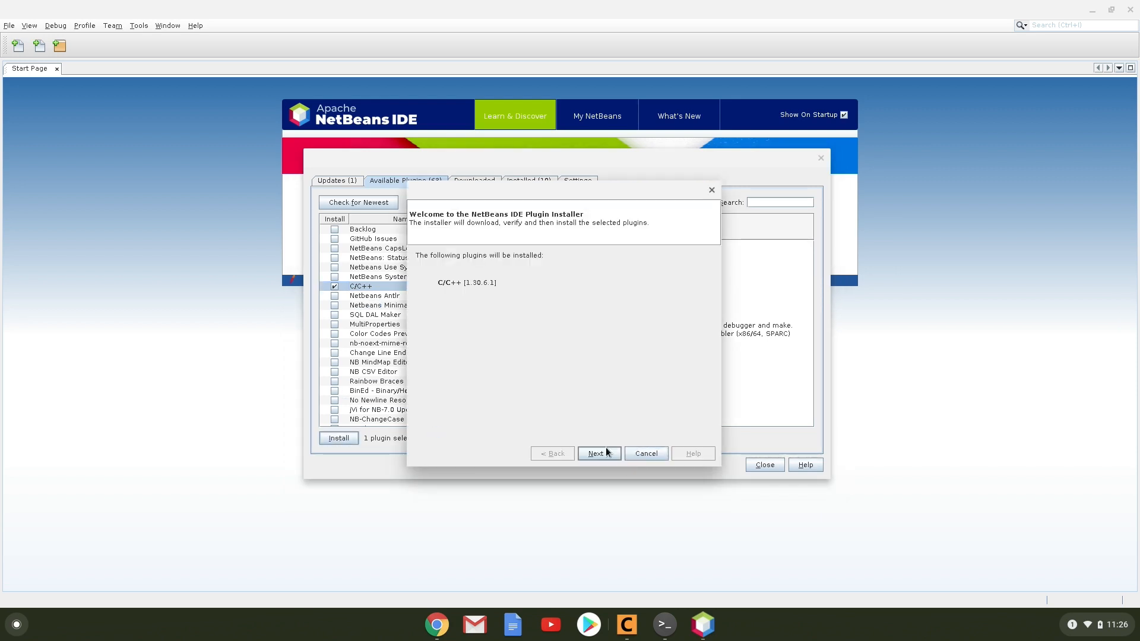
{"action": "left_click", "coordinate": [598, 453]}
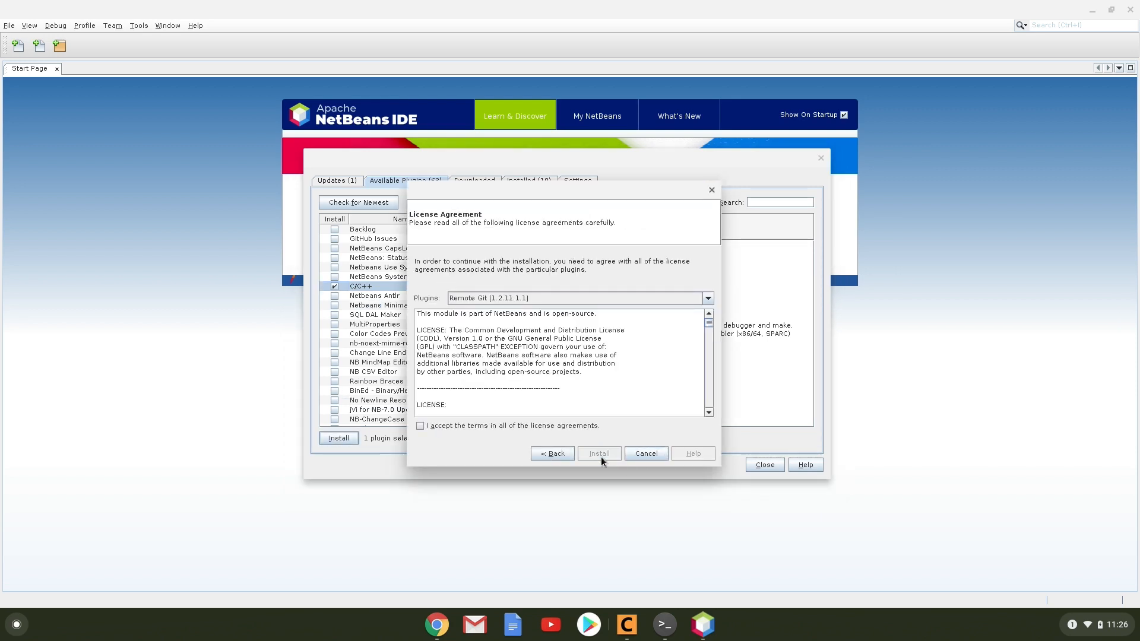
{"action": "left_click", "coordinate": [420, 425]}
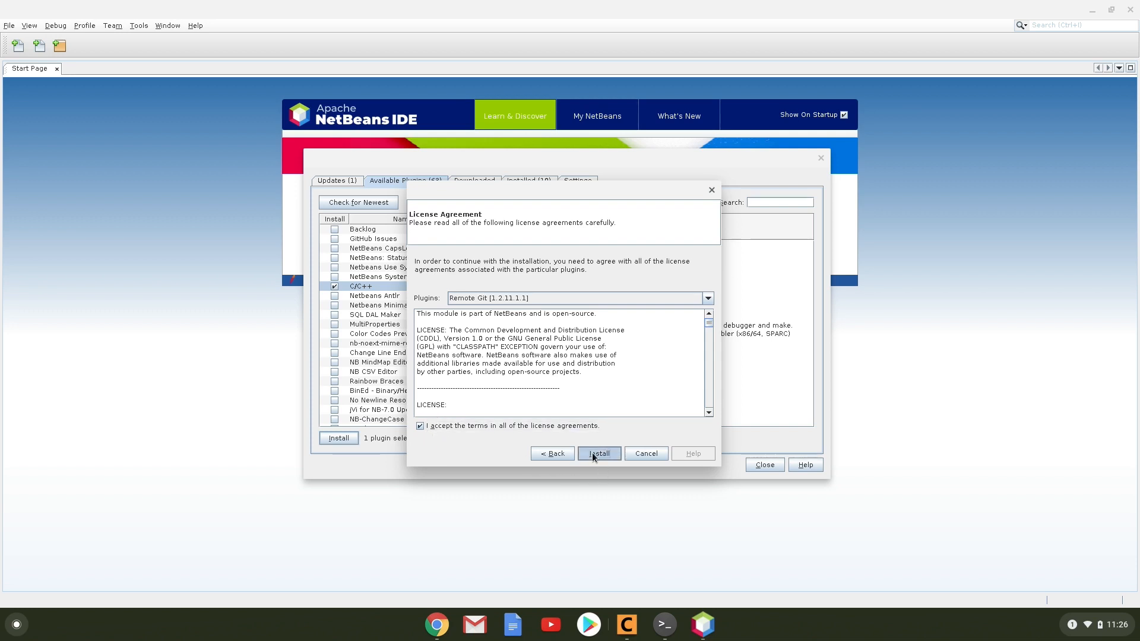
{"action": "left_click", "coordinate": [598, 453]}
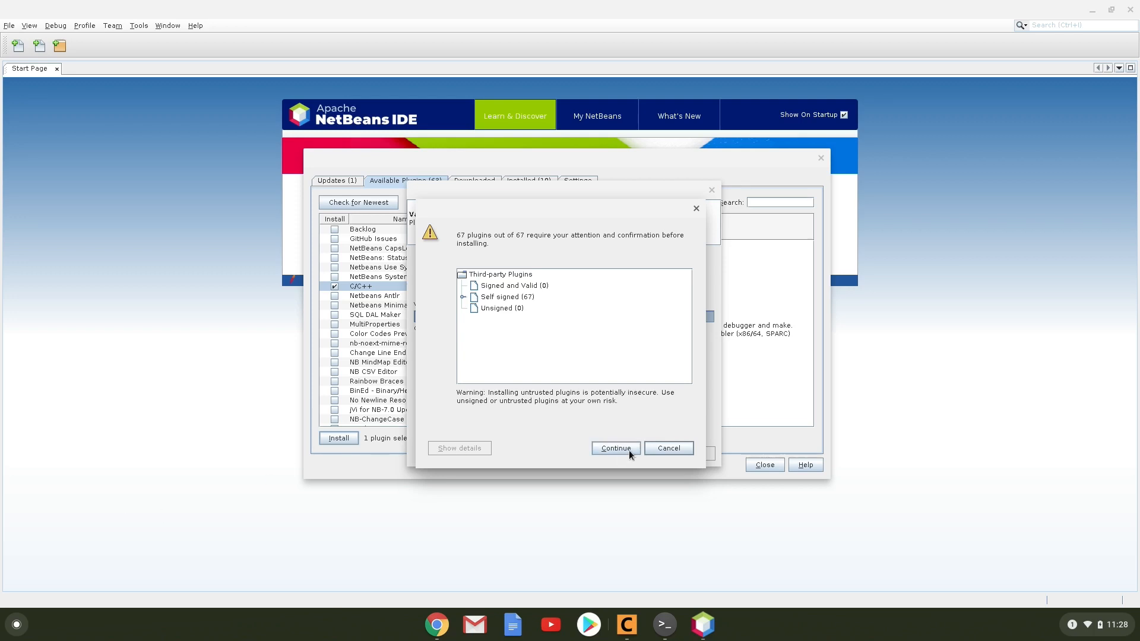
{"action": "left_click", "coordinate": [615, 448]}
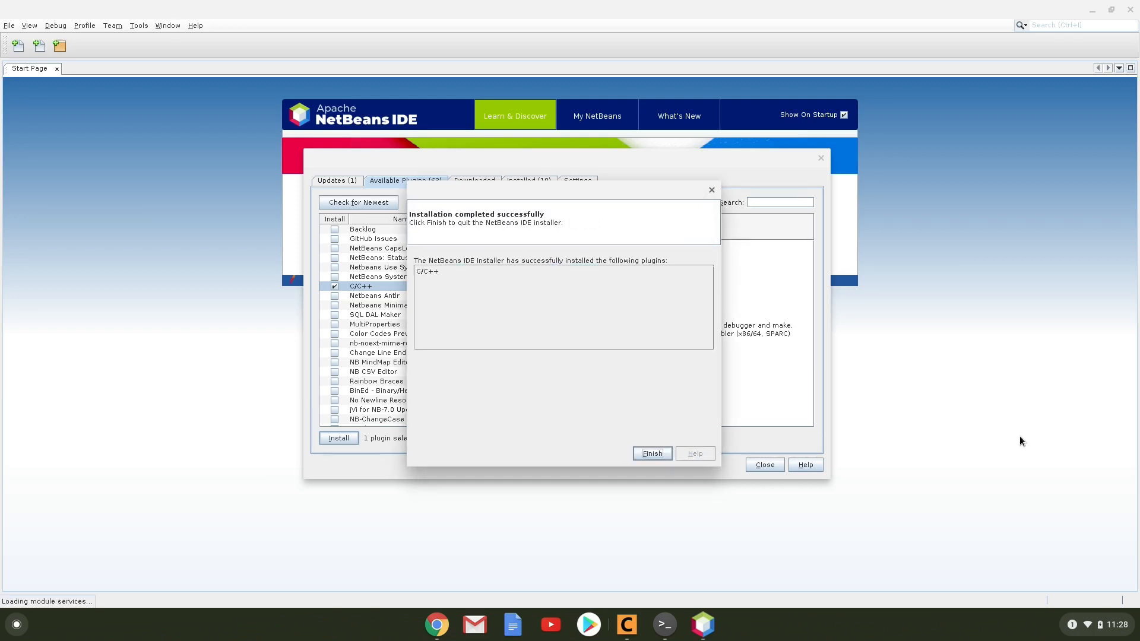
{"action": "left_click", "coordinate": [651, 453]}
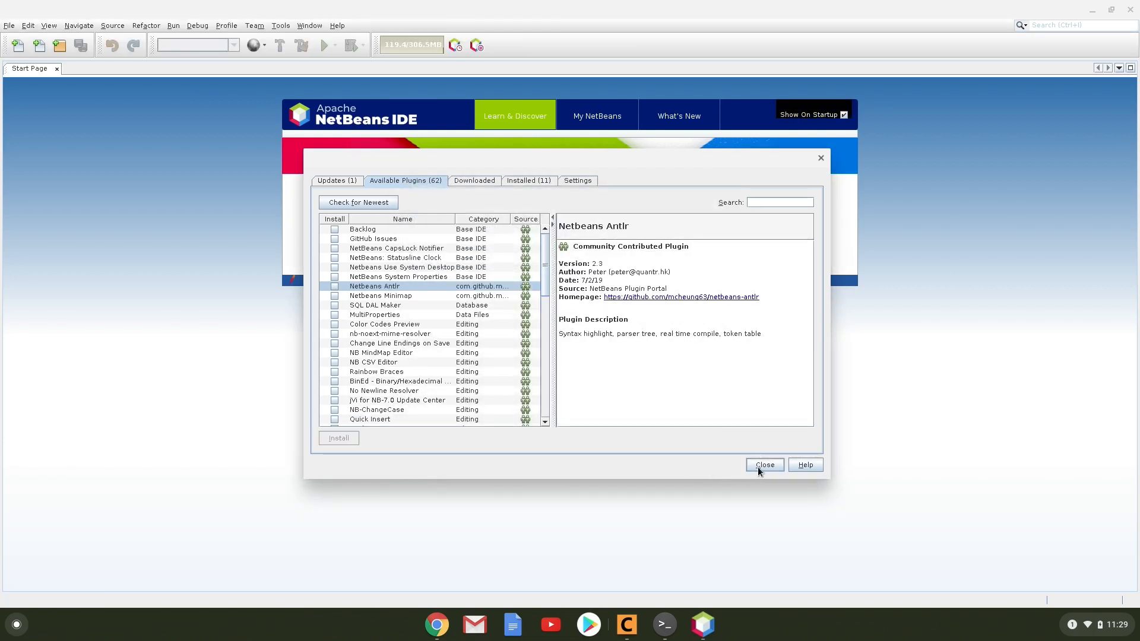
Close Plugins and create a new C/C++ Application project named HelloWorld
{"action": "left_click", "coordinate": [763, 464]}
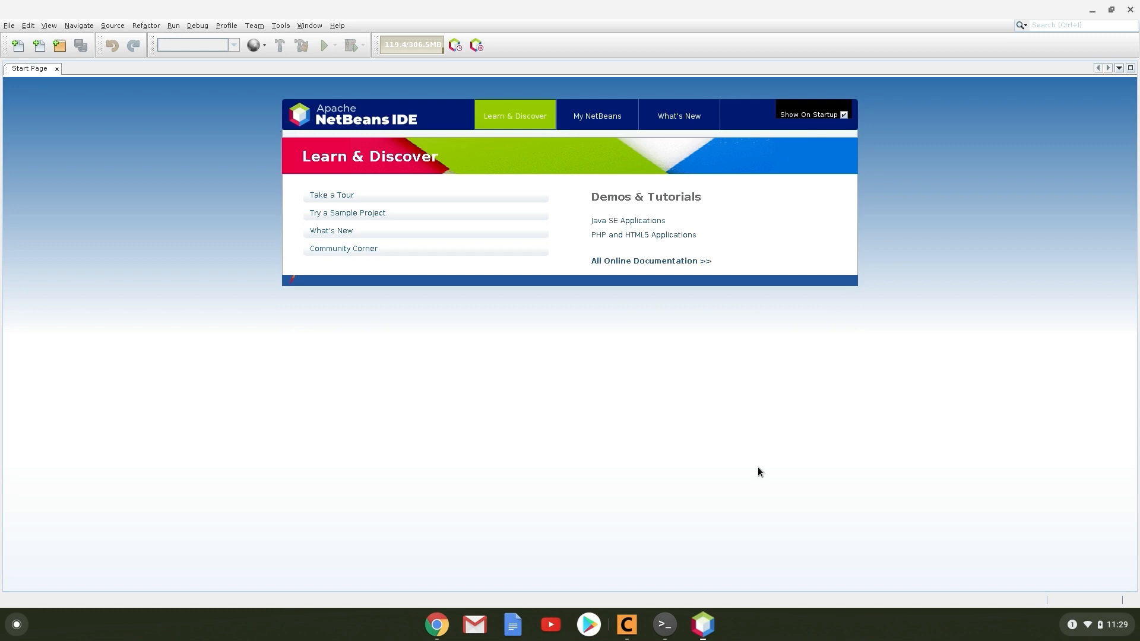
{"action": "left_click", "coordinate": [9, 26]}
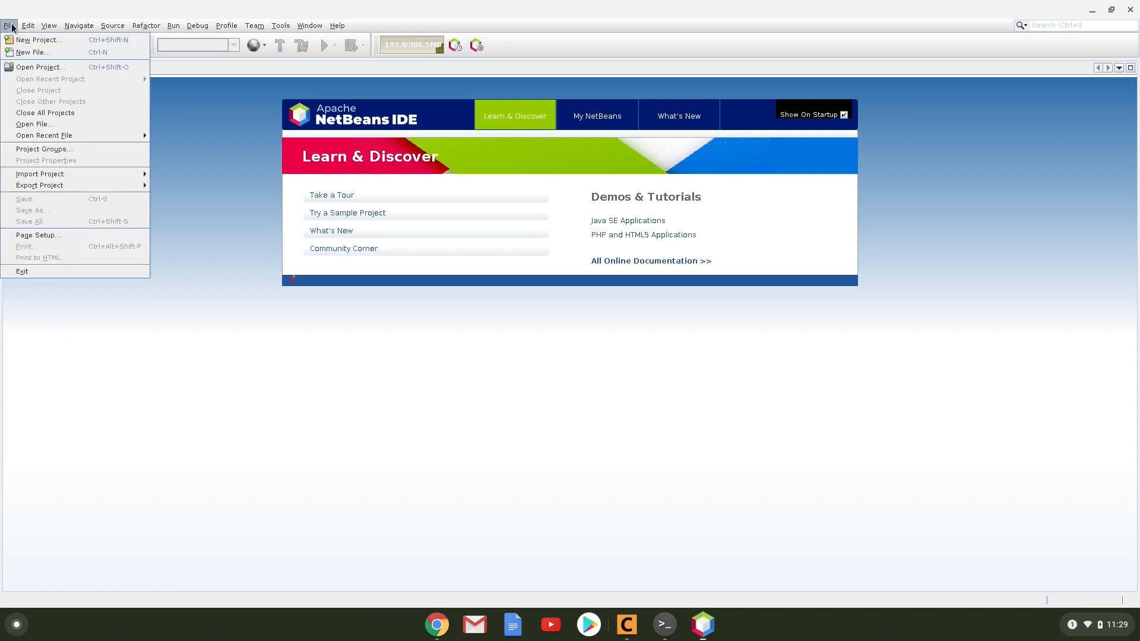
{"action": "left_click", "coordinate": [39, 40]}
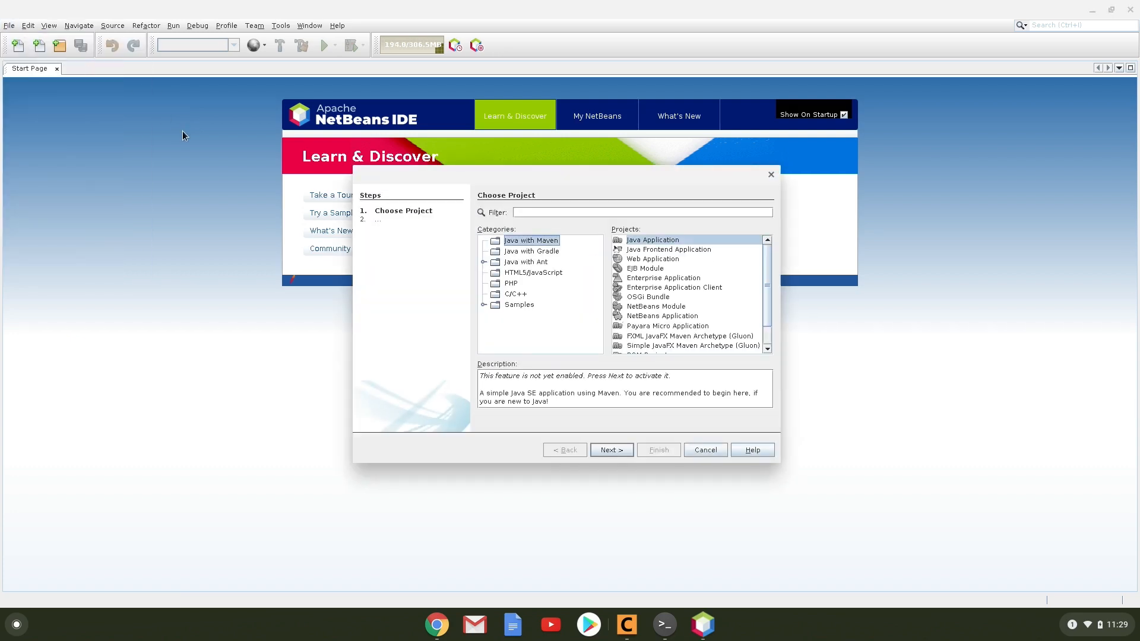
{"action": "left_click", "coordinate": [515, 294]}
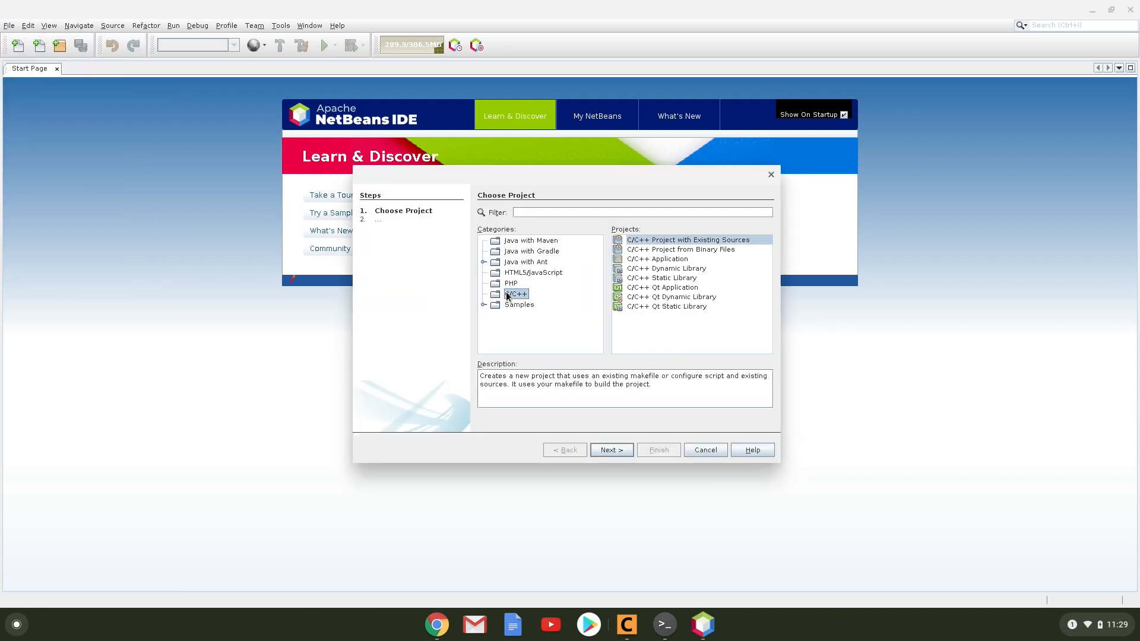
{"action": "left_click", "coordinate": [657, 259]}
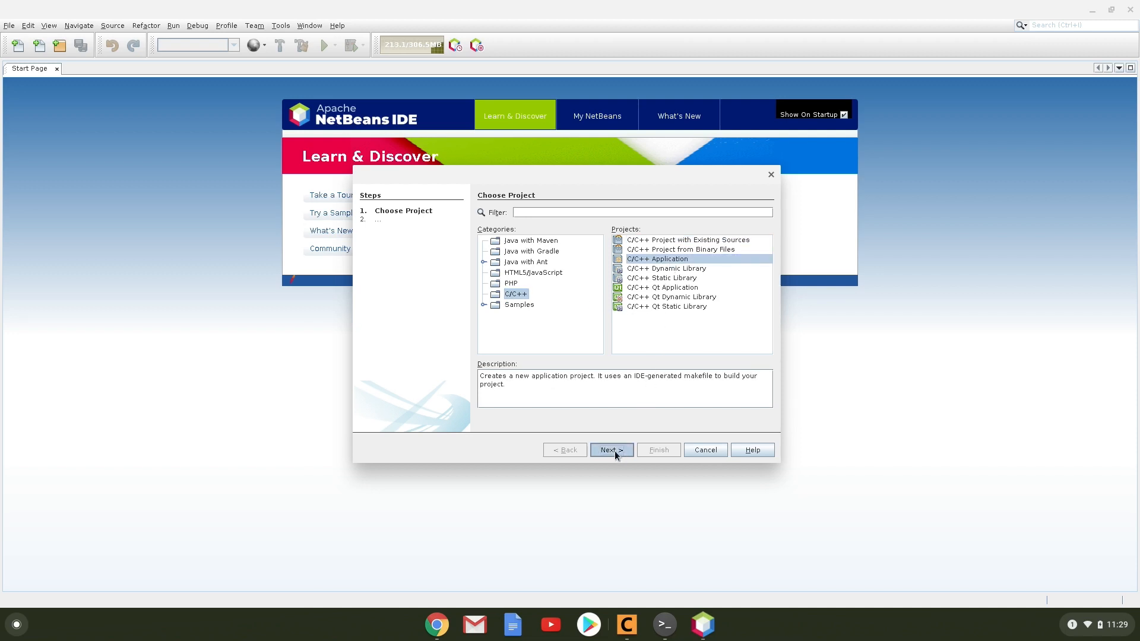
{"action": "left_click", "coordinate": [610, 450]}
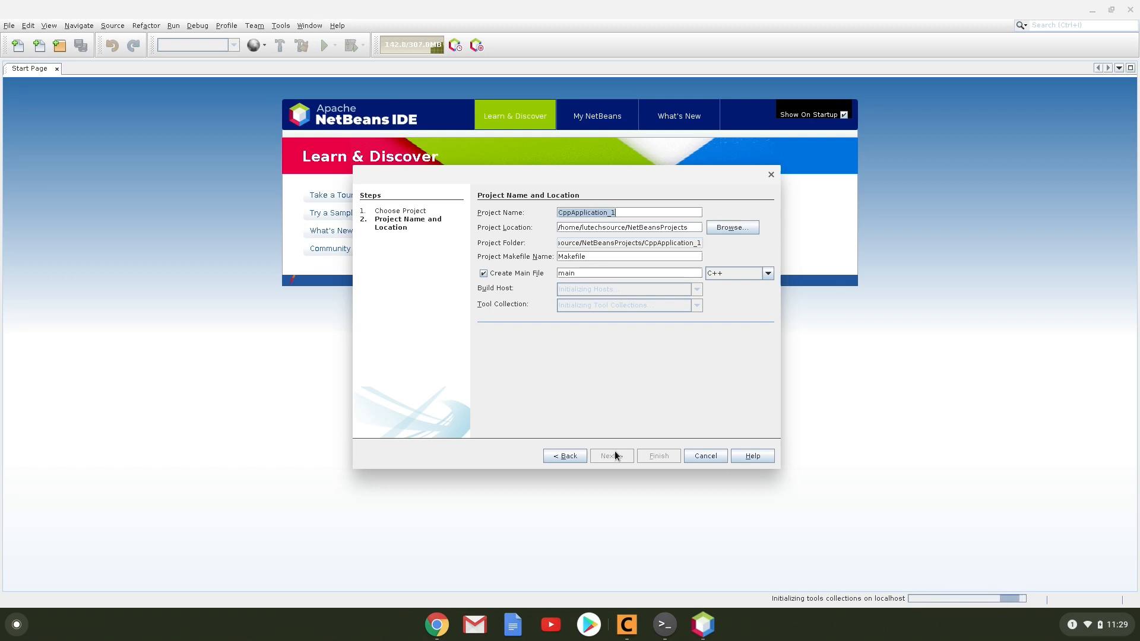
{"action": "type", "text": "HelloWorld"}
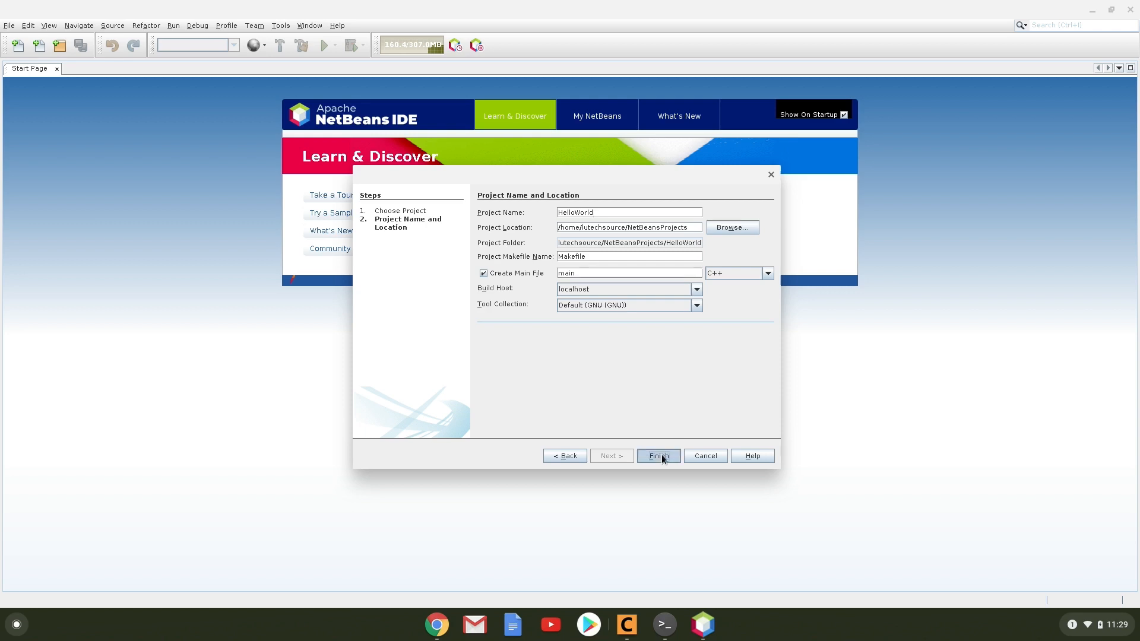
{"action": "left_click", "coordinate": [657, 456]}
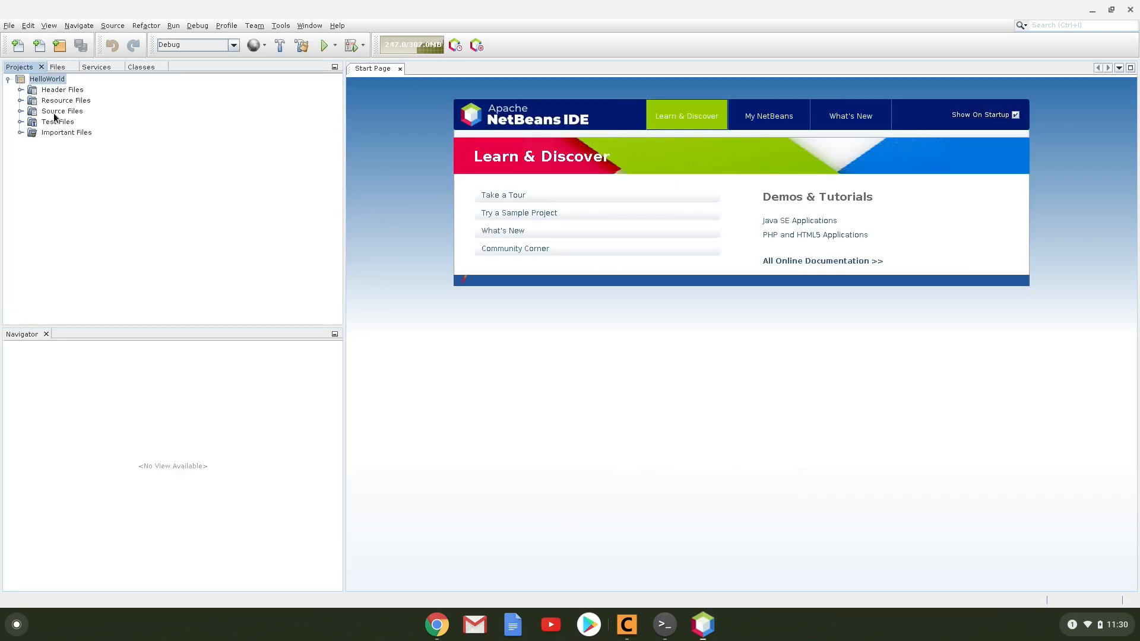
In main.cpp add #include <iostream>, str = "Chrome OS!", a Hello World cout line, then run
{"action": "double_click", "coordinate": [68, 121]}
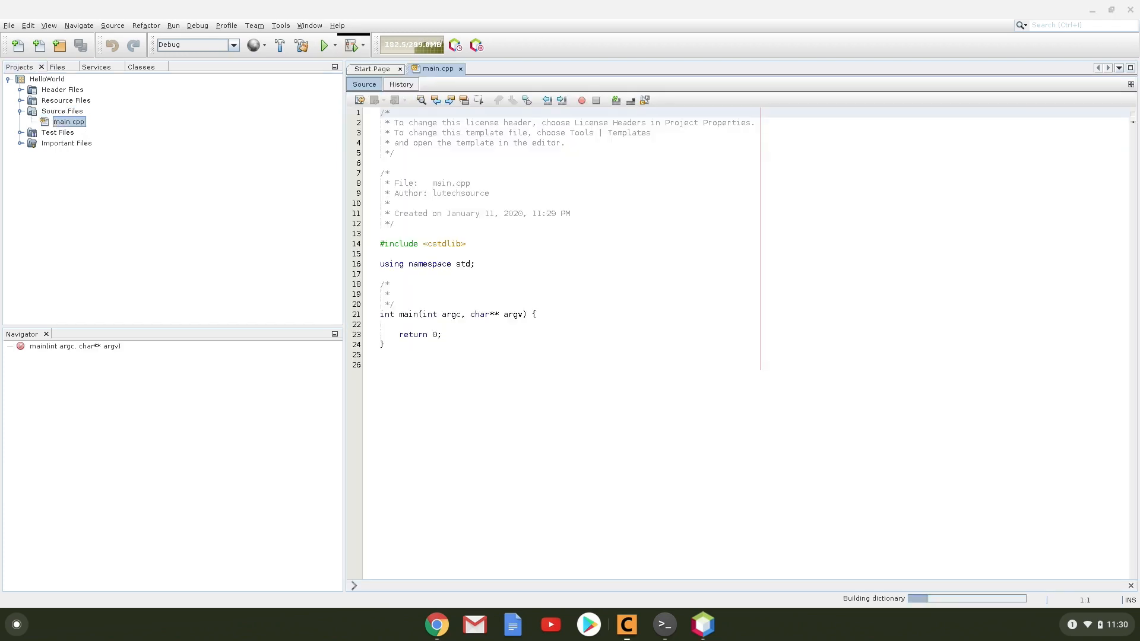
{"action": "type", "text": "#include <iostream>"}
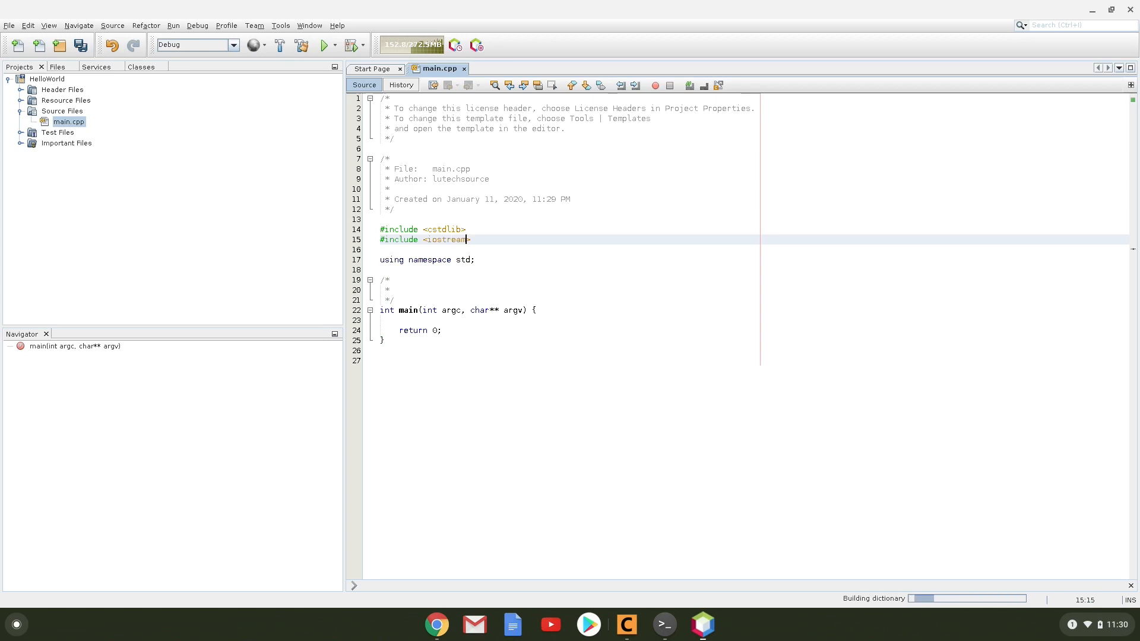
{"action": "type", "text": "string str = \"Chrome OS!\""}
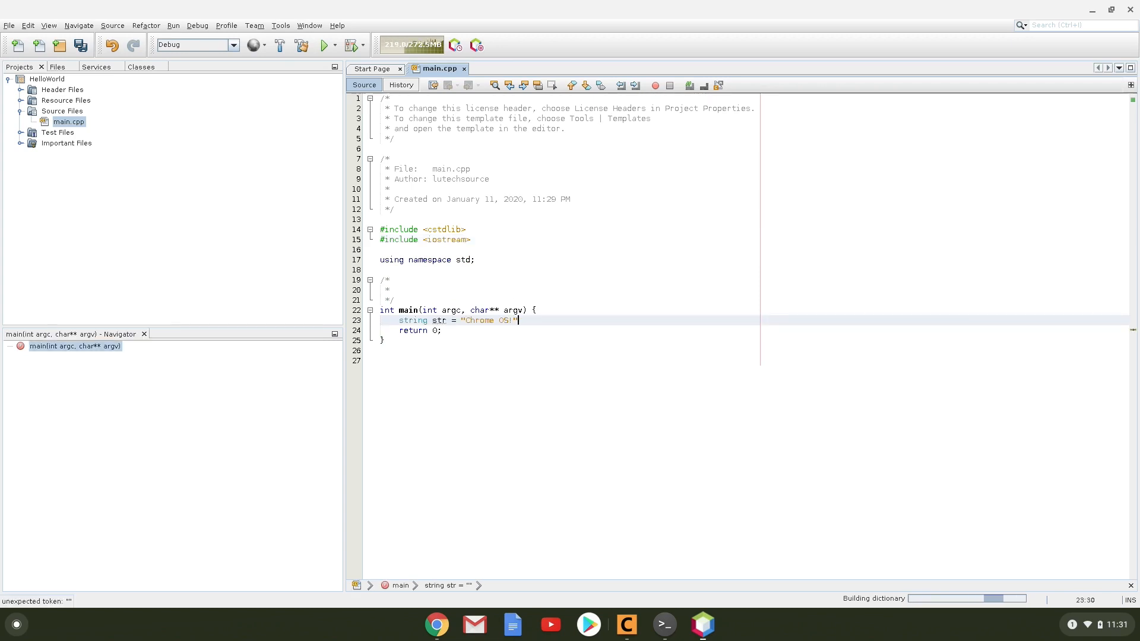
{"action": "type", "text": "cout<<\"He"}
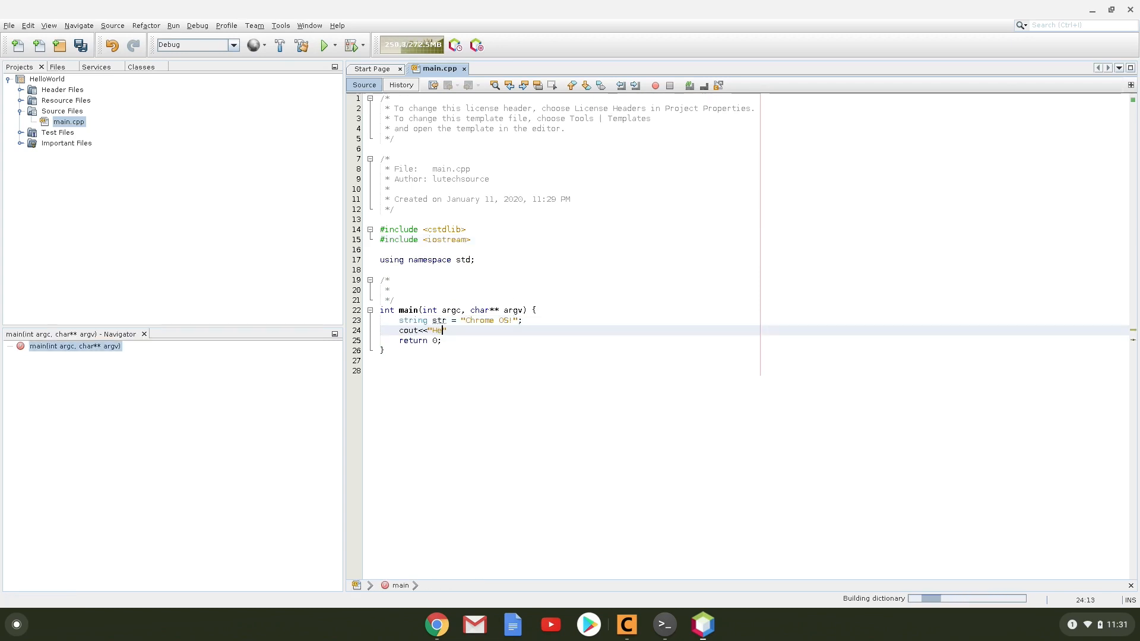
{"action": "type", "text": "llo World using C++ from \" + str;"}
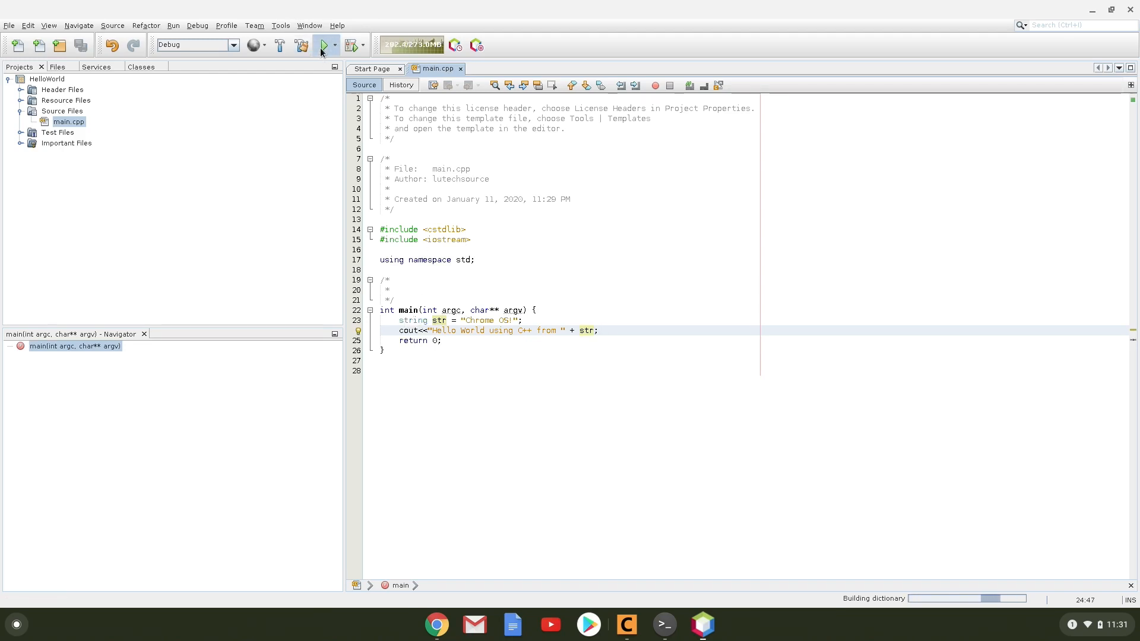
{"action": "left_click", "coordinate": [323, 45]}
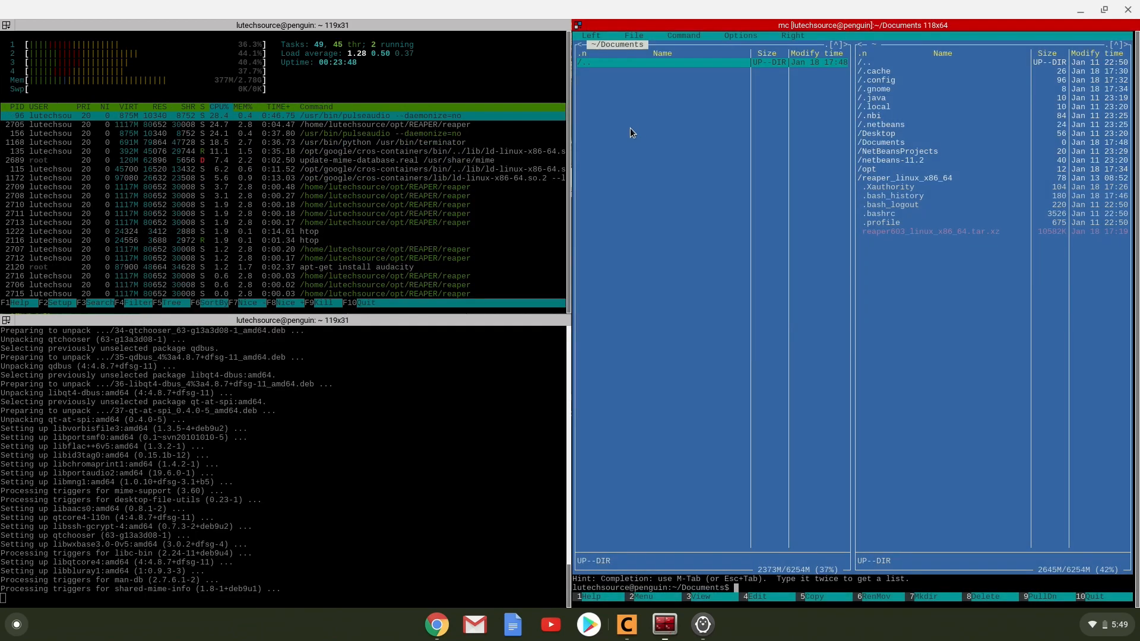
{"action": "left_click", "coordinate": [632, 35]}
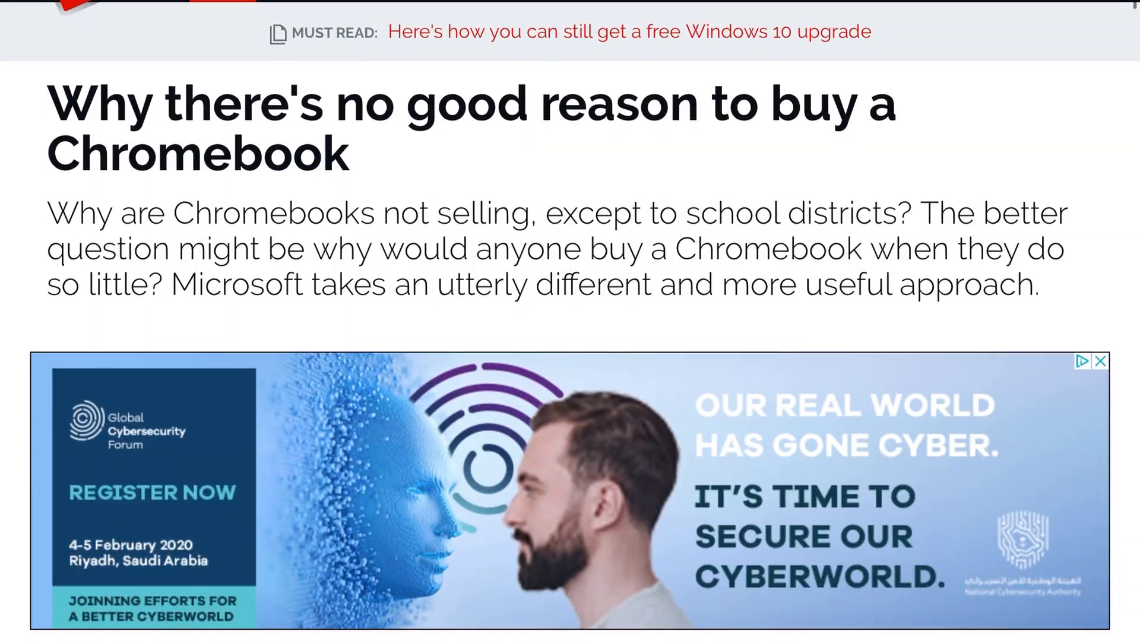
{"action": "scroll", "scroll_direction": "down", "scroll_amount": 3}
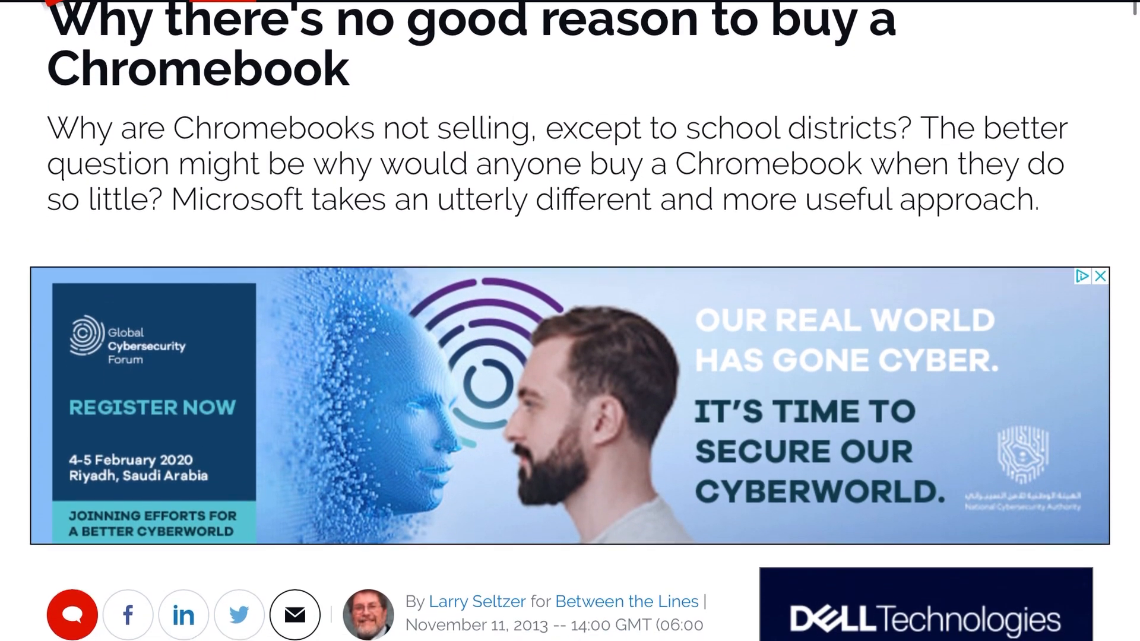
{"action": "scroll", "scroll_direction": "down", "scroll_amount": 3}
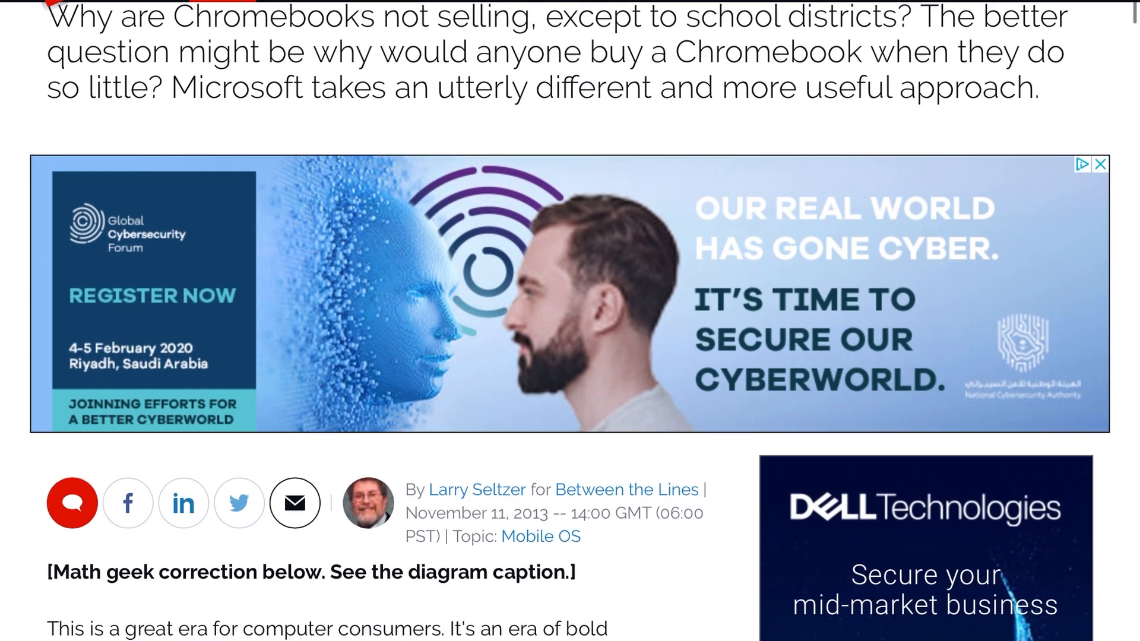
{"action": "scroll", "scroll_direction": "down", "scroll_amount": 3}
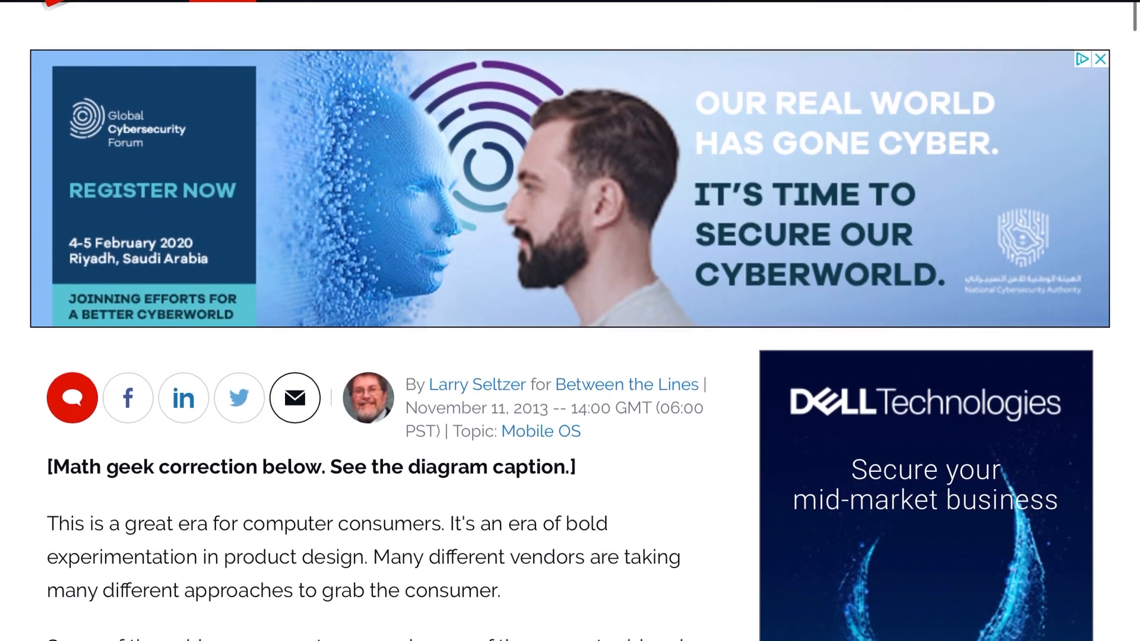